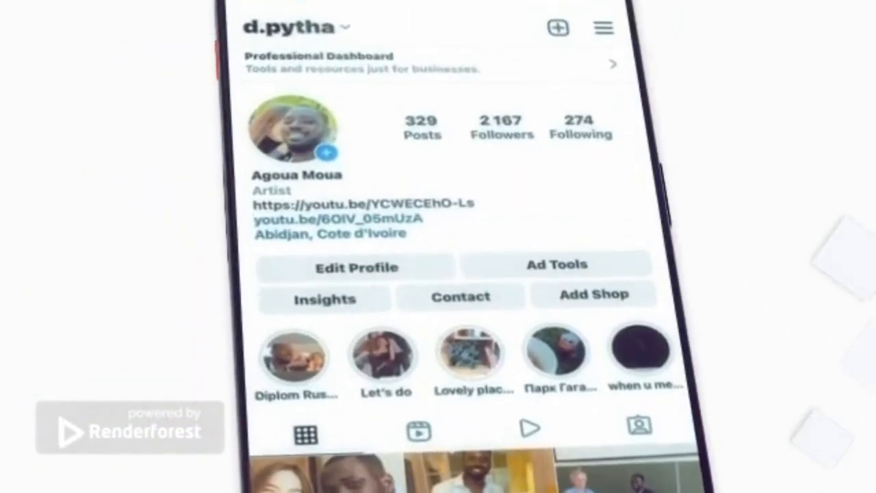
# Browse the page, then reach International Students through the Studies menu's faculty list
pyautogui.scroll(-3)
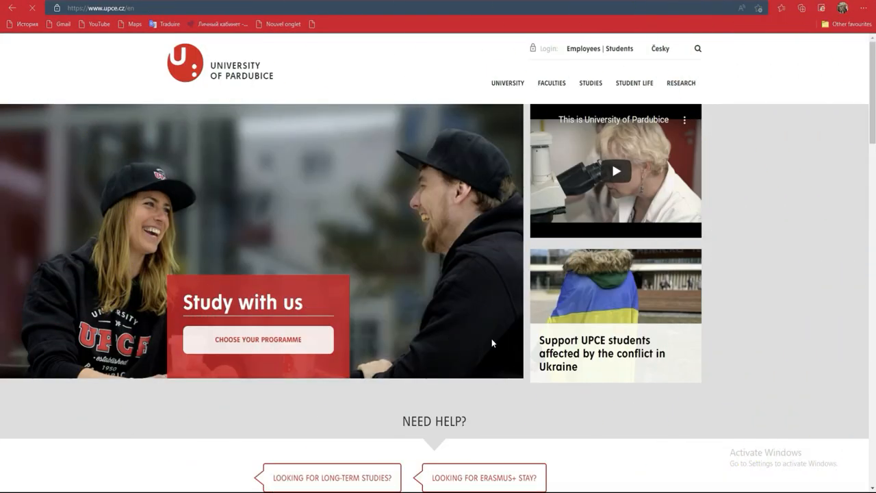
pyautogui.moveTo(471, 351)
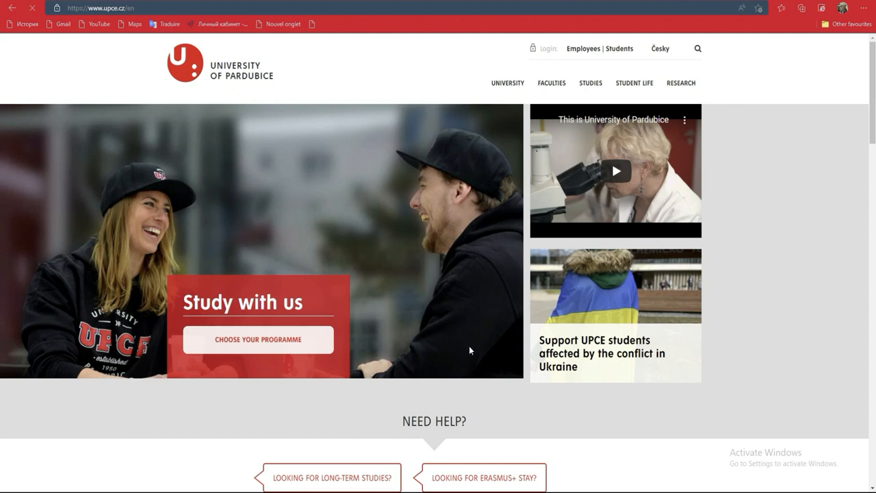
pyautogui.moveTo(470, 350)
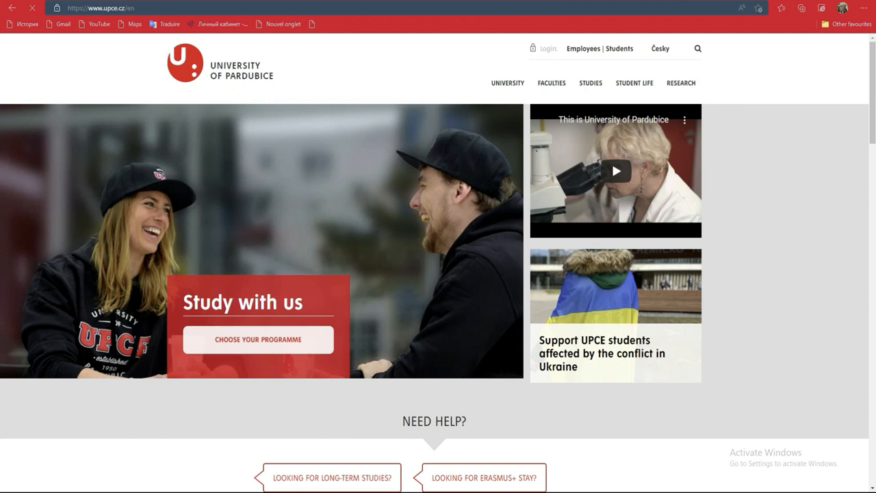
pyautogui.moveTo(396, 400)
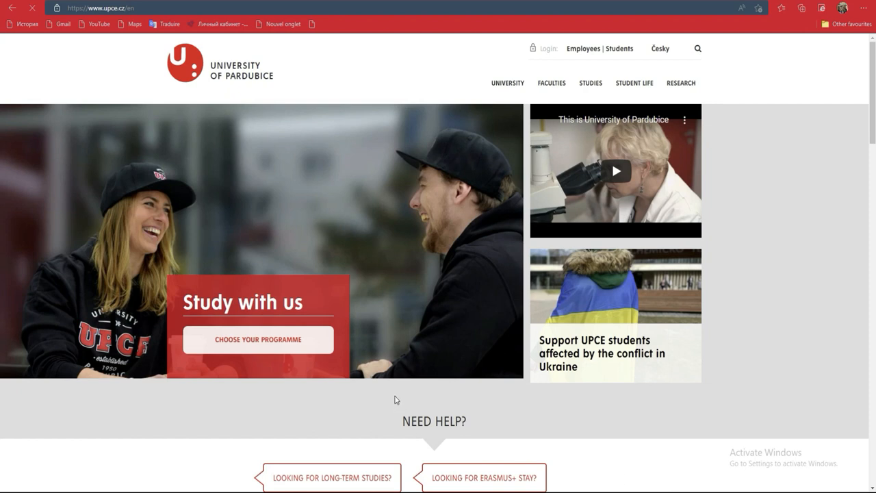
pyautogui.moveTo(804, 275)
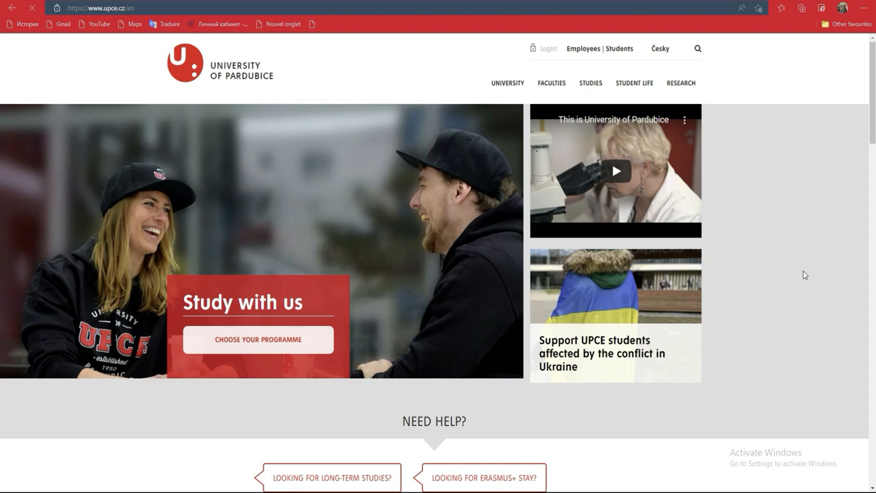
pyautogui.moveTo(236, 91)
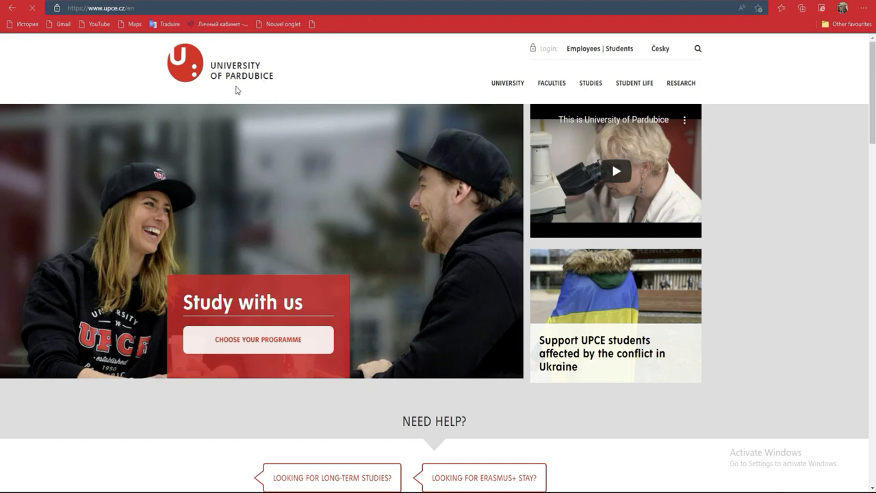
pyautogui.moveTo(239, 87)
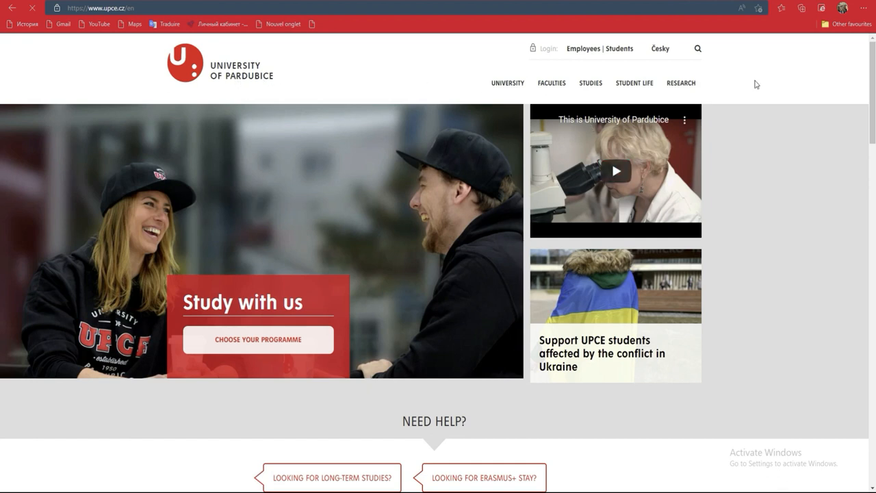
pyautogui.moveTo(733, 444)
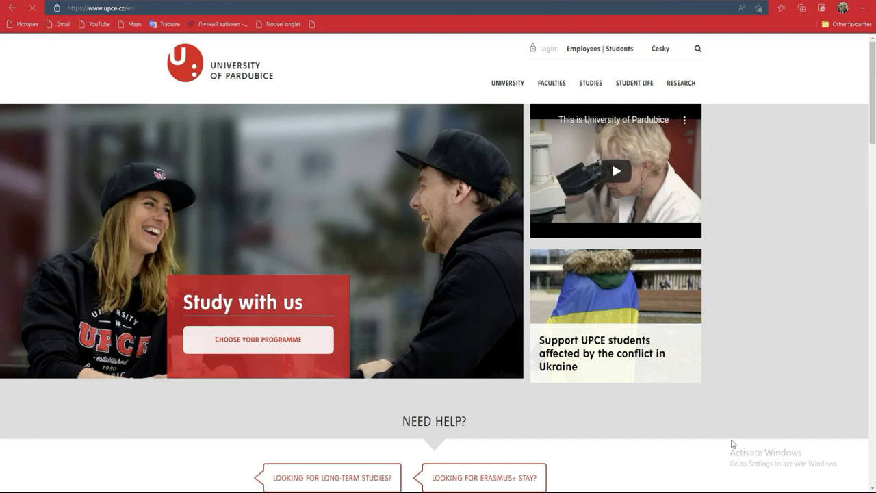
pyautogui.moveTo(367, 204)
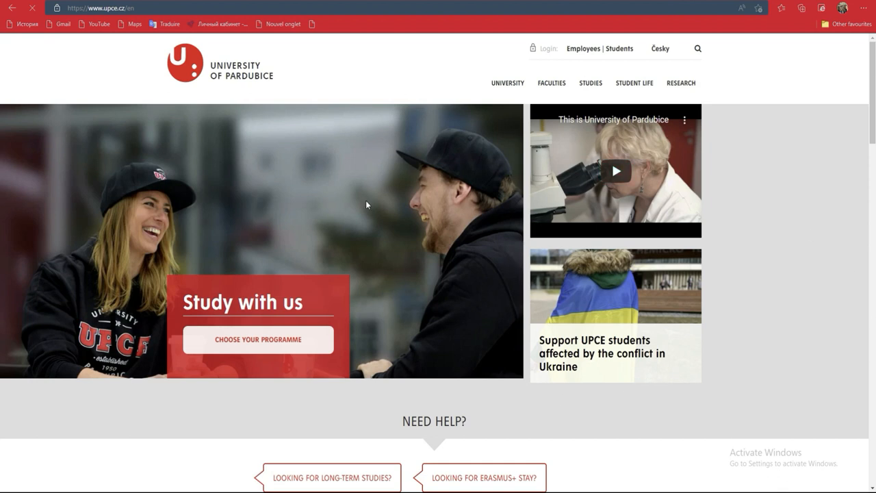
pyautogui.moveTo(485, 334)
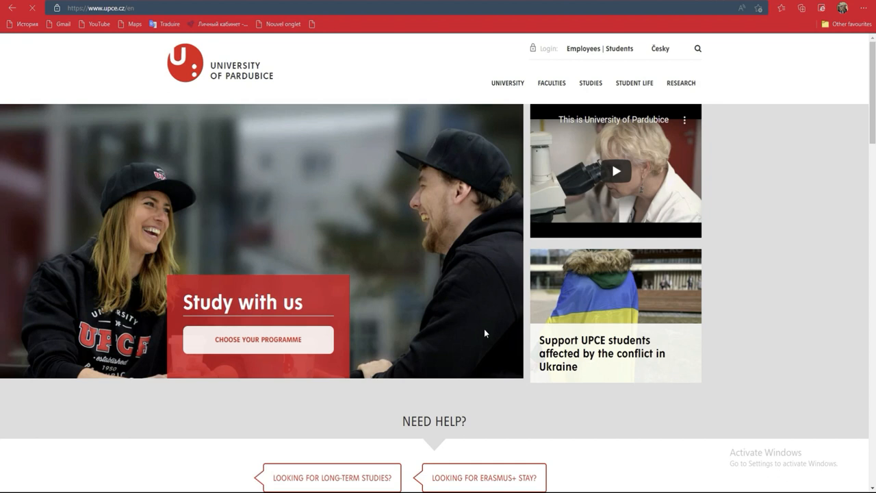
pyautogui.moveTo(659, 230)
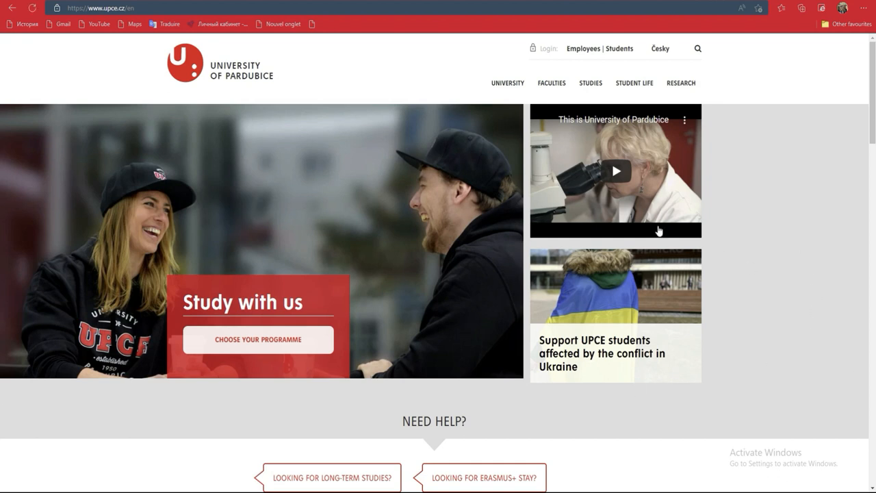
pyautogui.moveTo(330, 74)
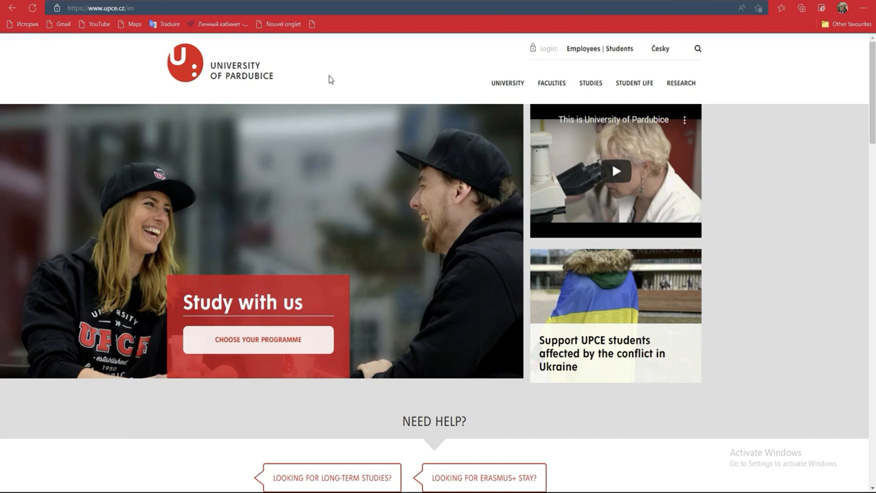
pyautogui.moveTo(362, 68)
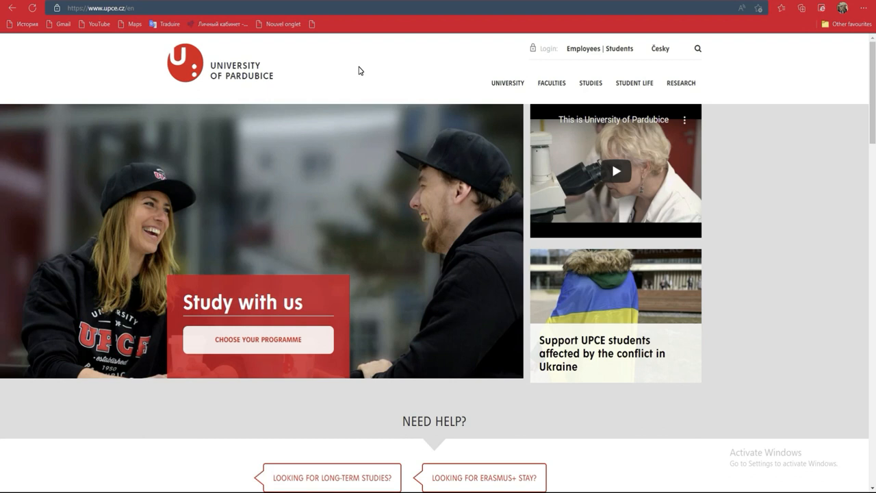
pyautogui.moveTo(402, 103)
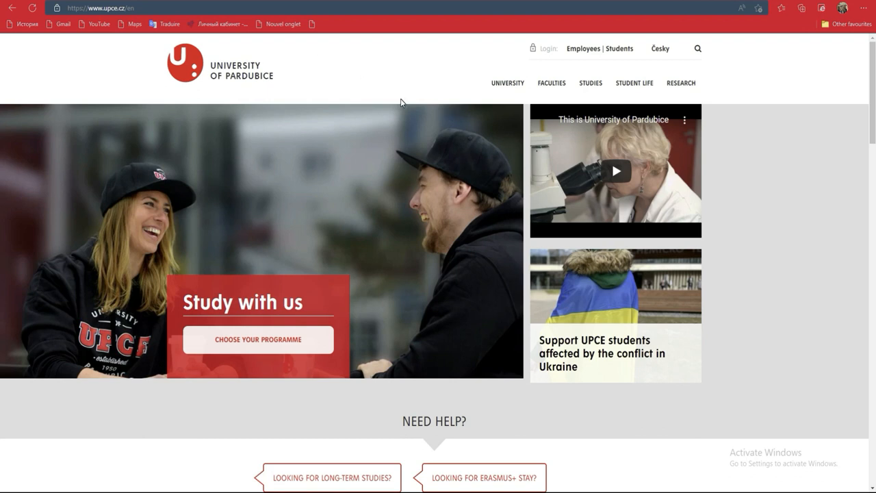
pyautogui.moveTo(361, 88)
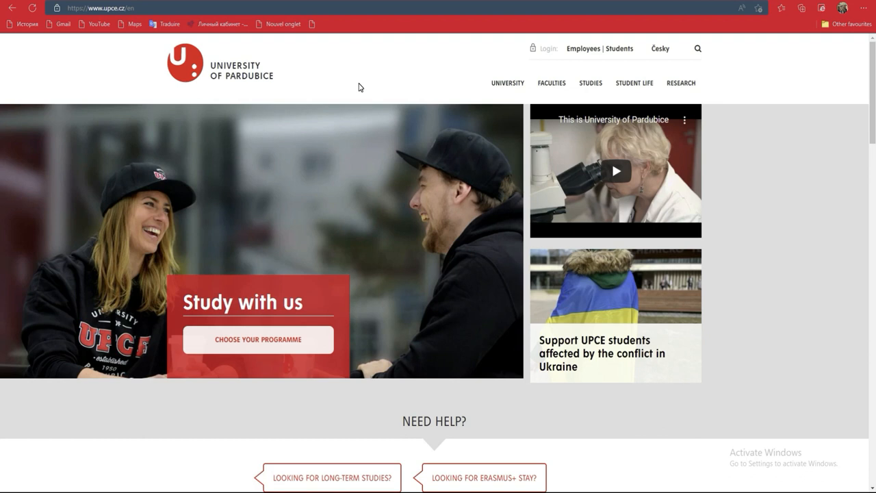
pyautogui.moveTo(0, 184)
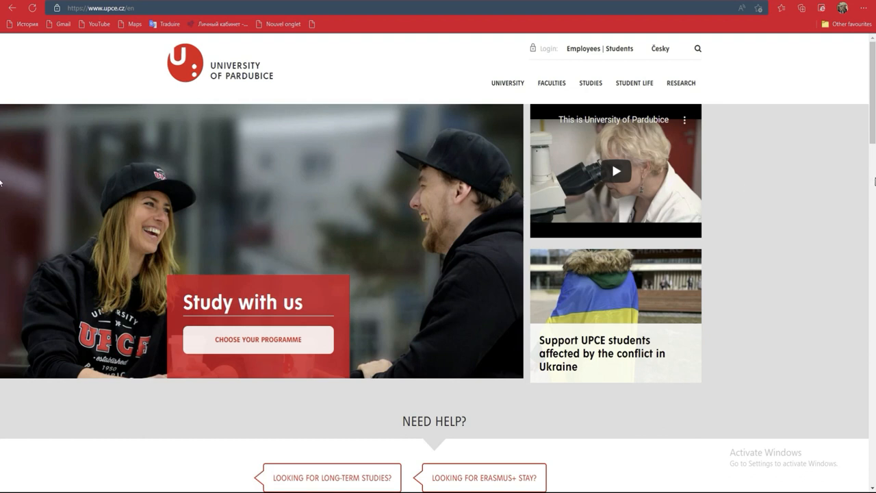
pyautogui.scroll(-3)
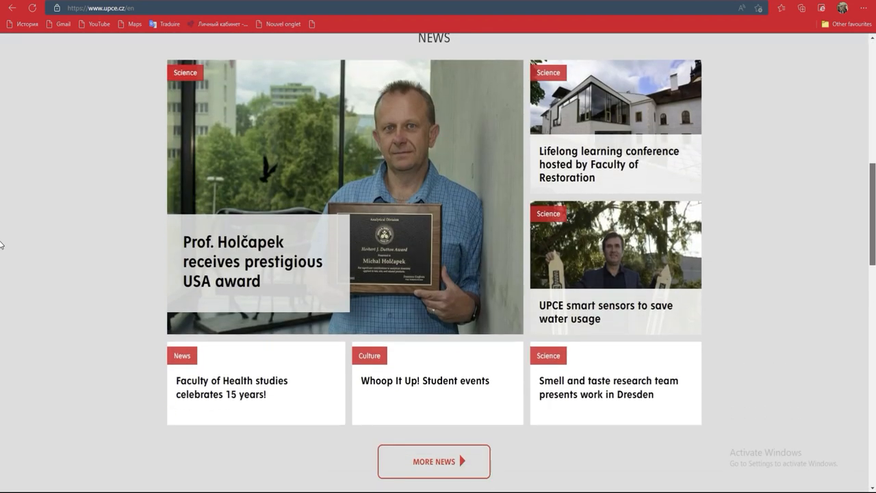
pyautogui.scroll(-3)
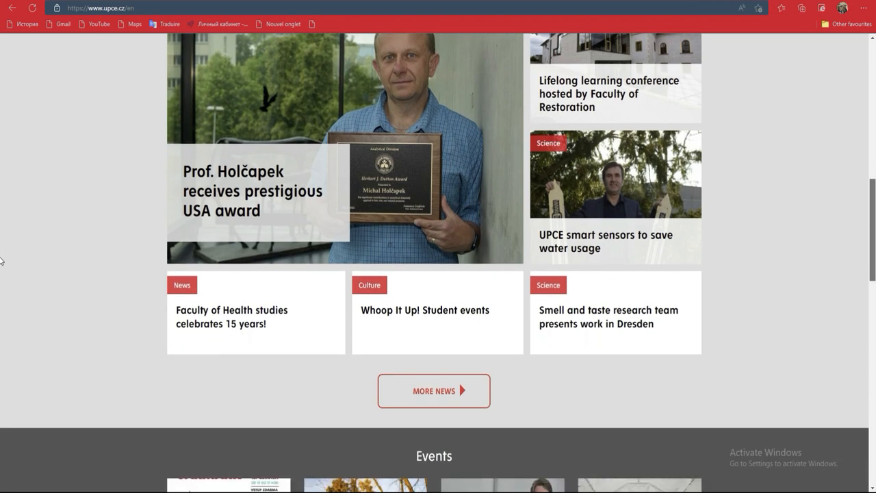
pyautogui.scroll(-3)
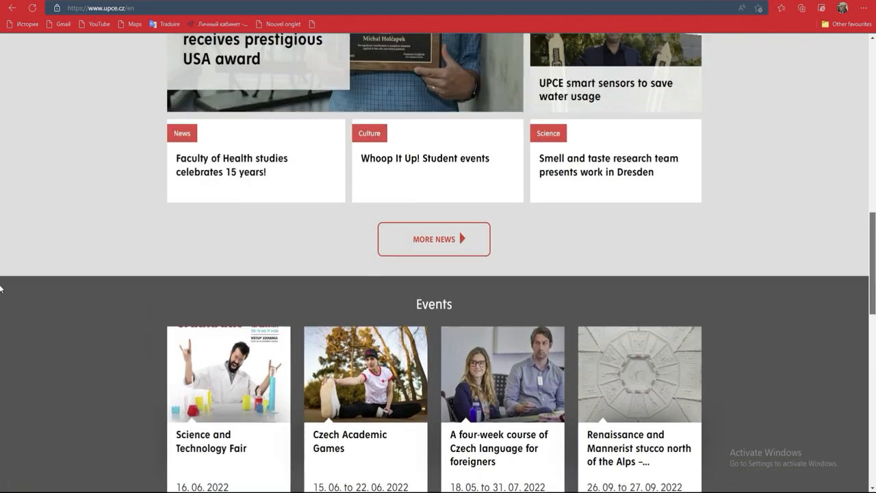
pyautogui.scroll(3)
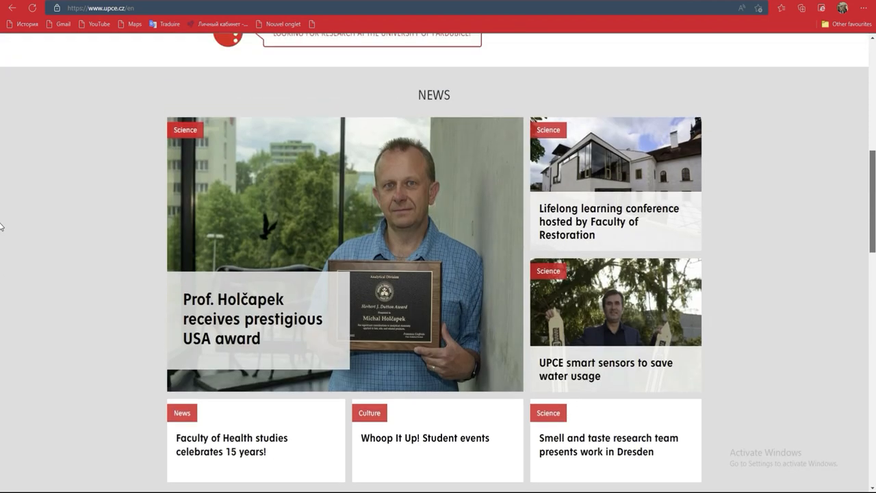
pyautogui.scroll(3)
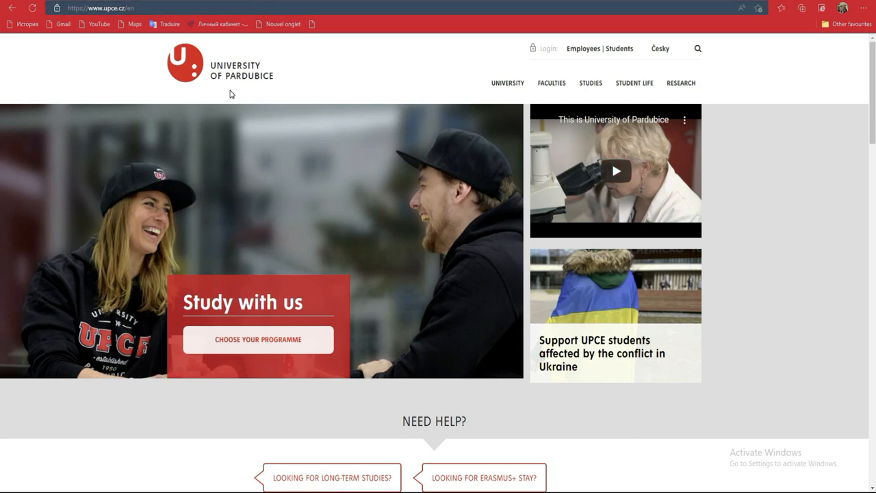
pyautogui.moveTo(381, 186)
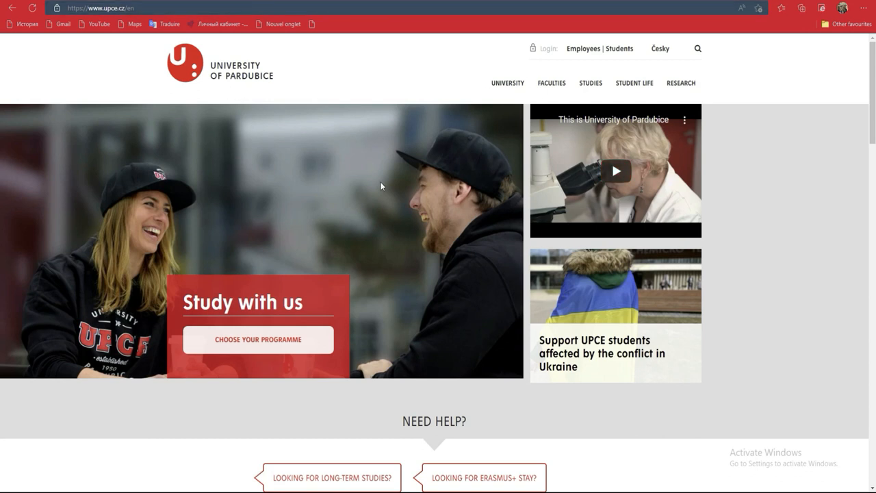
pyautogui.moveTo(427, 128)
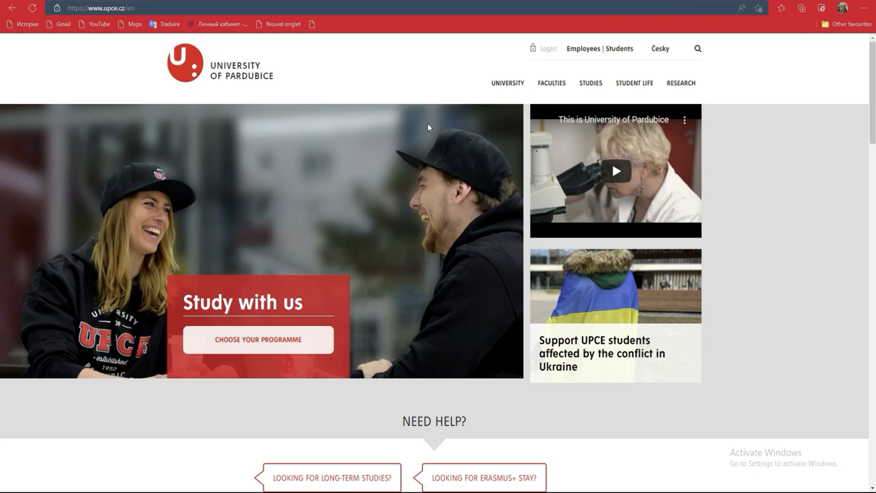
pyautogui.moveTo(608, 97)
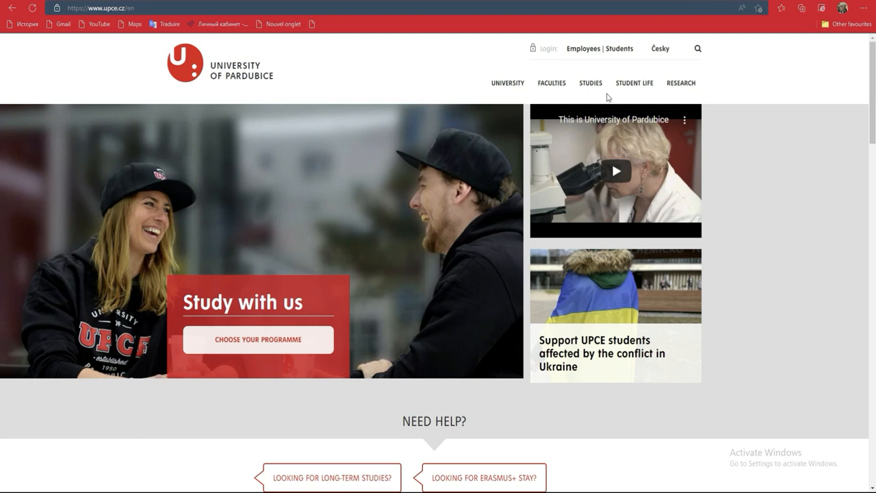
pyautogui.moveTo(550, 84)
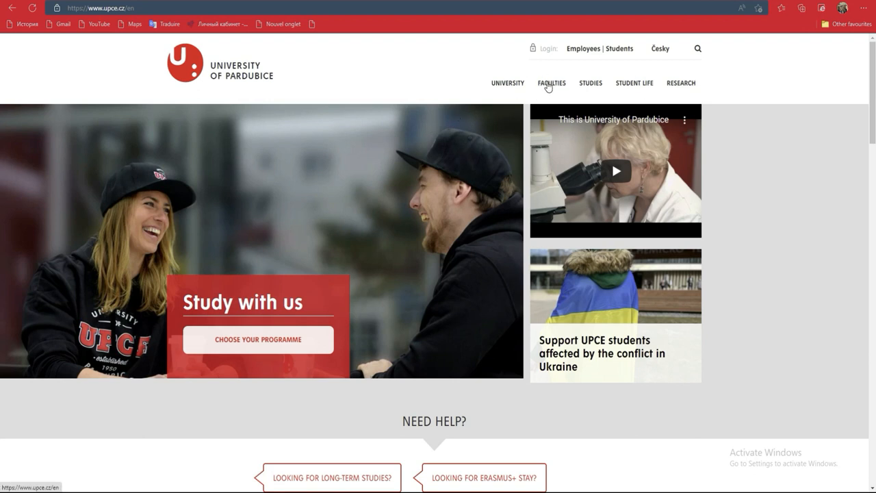
pyautogui.click(550, 84)
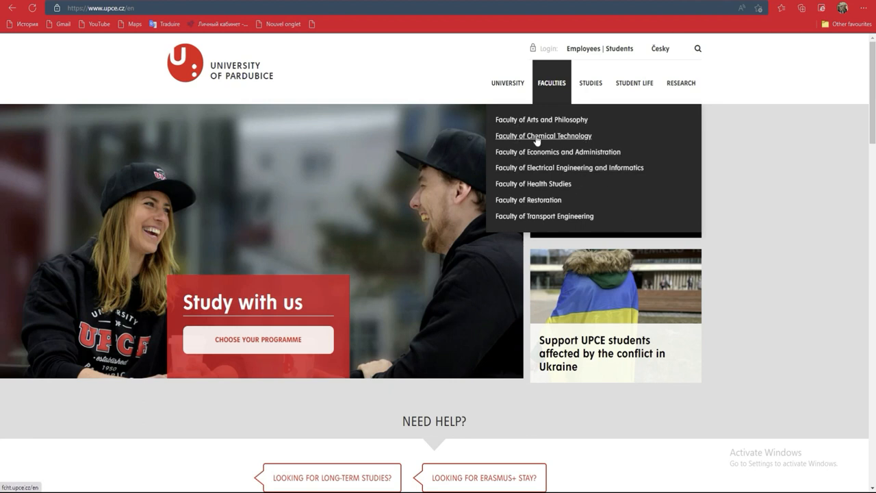
pyautogui.moveTo(541, 119)
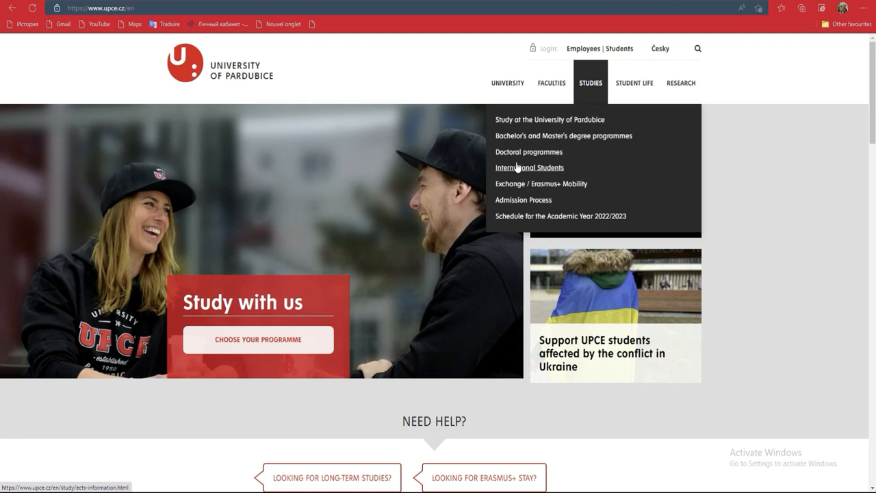
pyautogui.moveTo(599, 175)
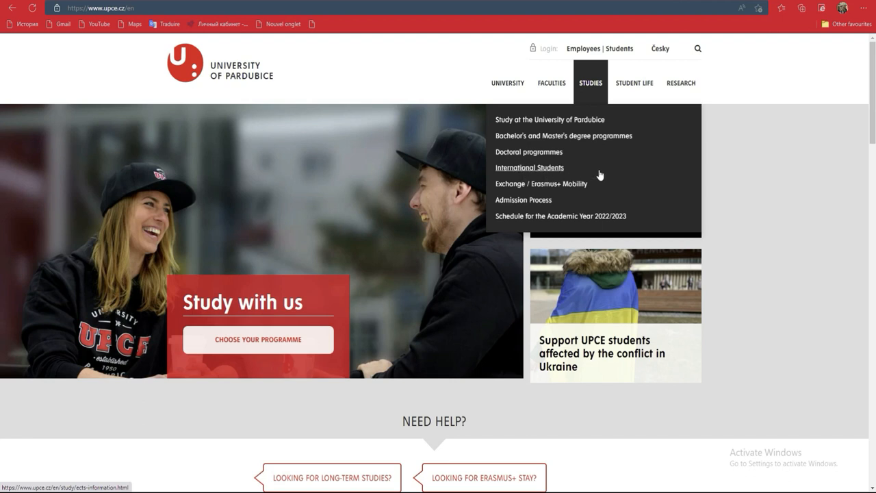
pyautogui.moveTo(538, 167)
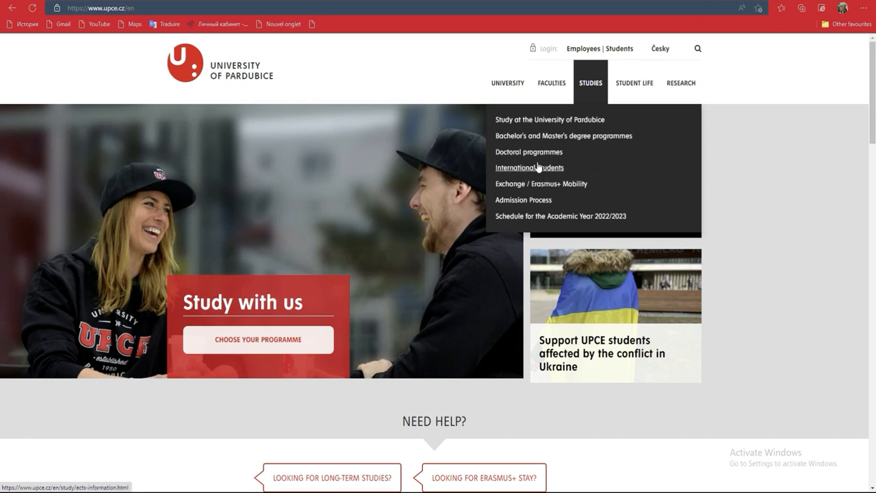
pyautogui.moveTo(528, 167)
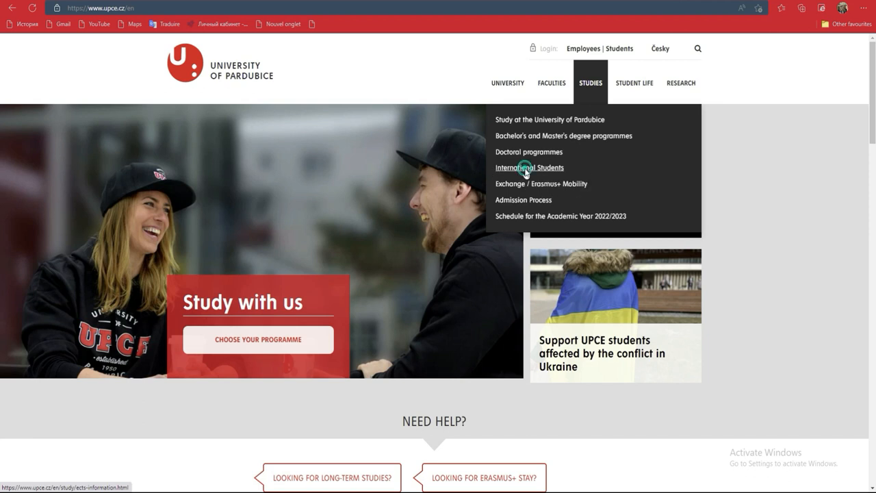
pyautogui.click(528, 167)
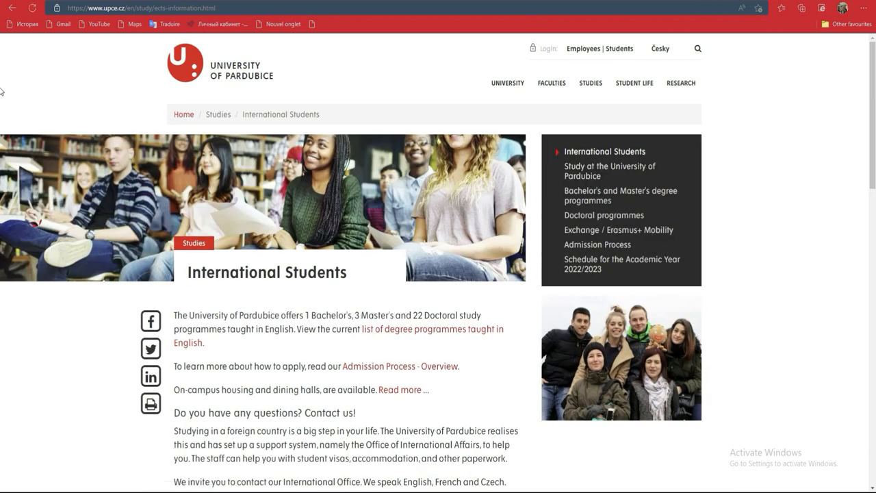
# Read through the International Students page and follow its 'Admission Process - Overview' link
pyautogui.scroll(-3)
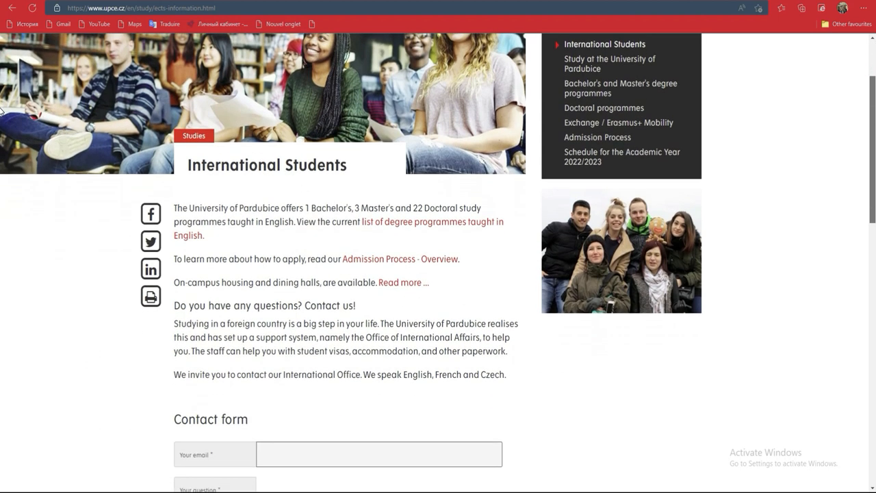
pyautogui.scroll(-3)
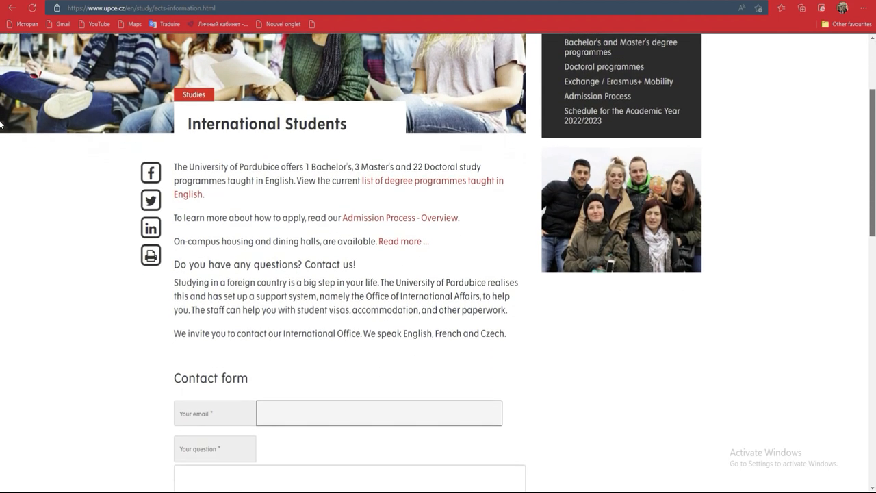
pyautogui.scroll(3)
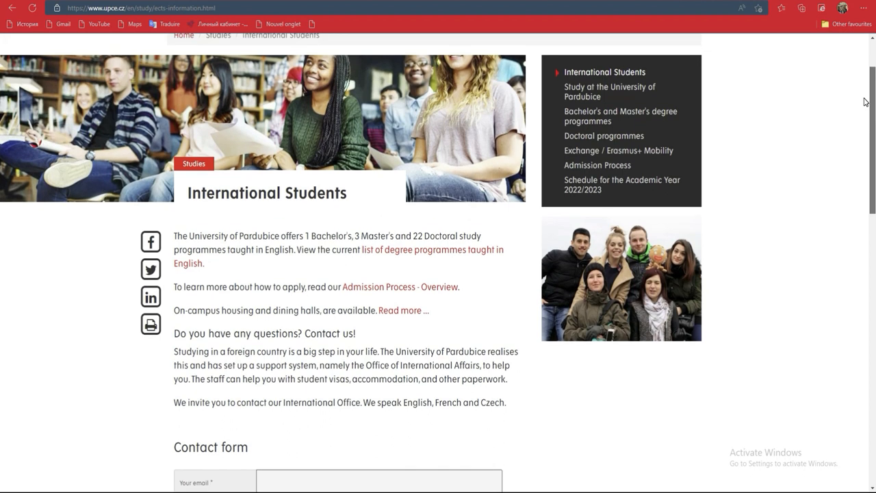
pyautogui.scroll(-3)
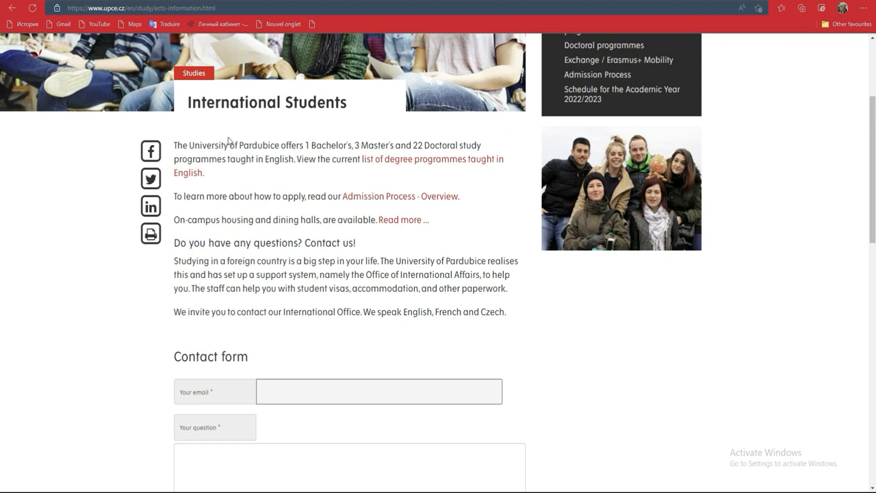
pyautogui.moveTo(704, 287)
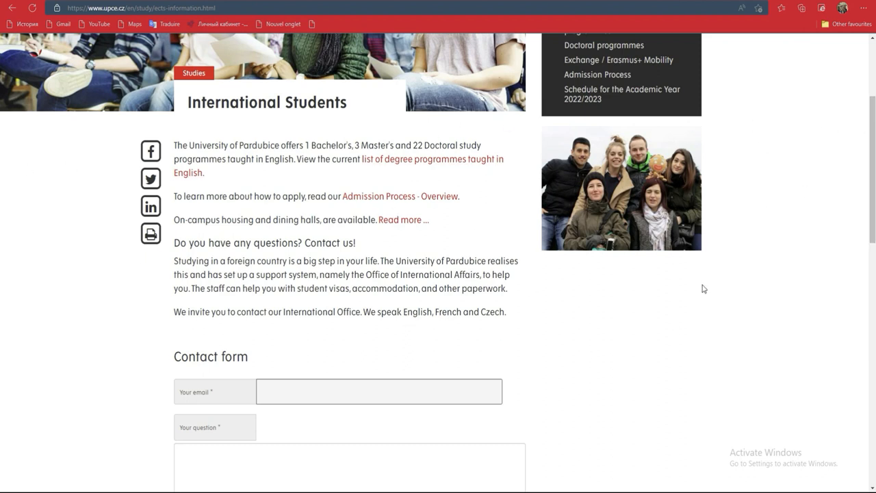
pyautogui.moveTo(1, 180)
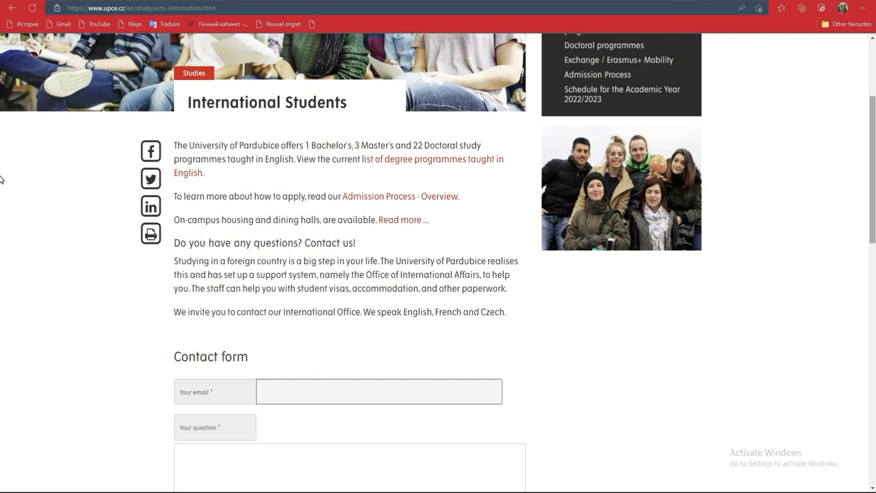
pyautogui.scroll(3)
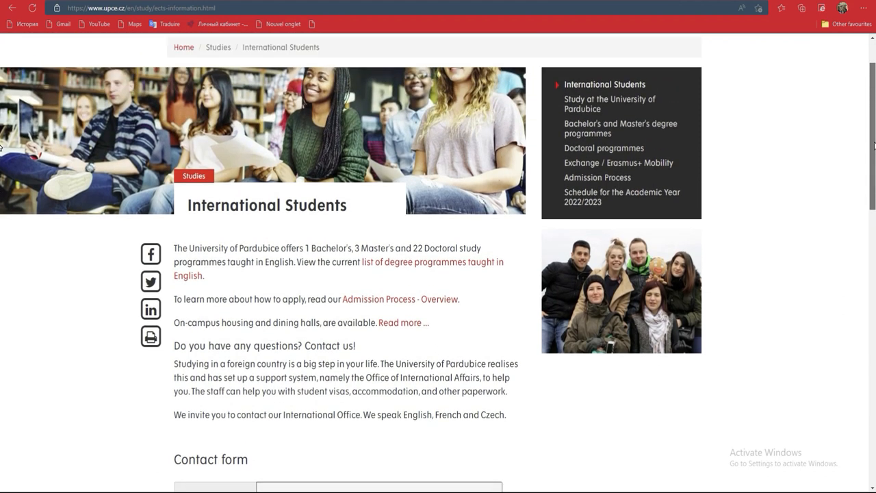
pyautogui.scroll(-3)
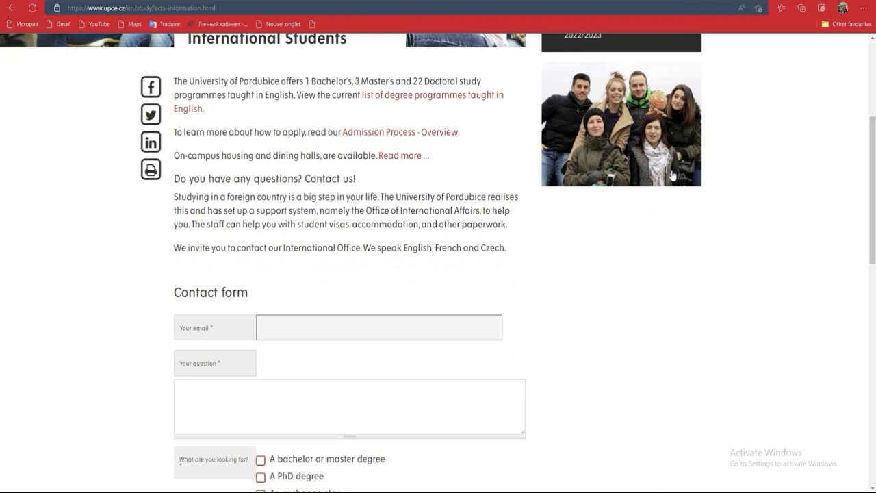
pyautogui.moveTo(866, 191)
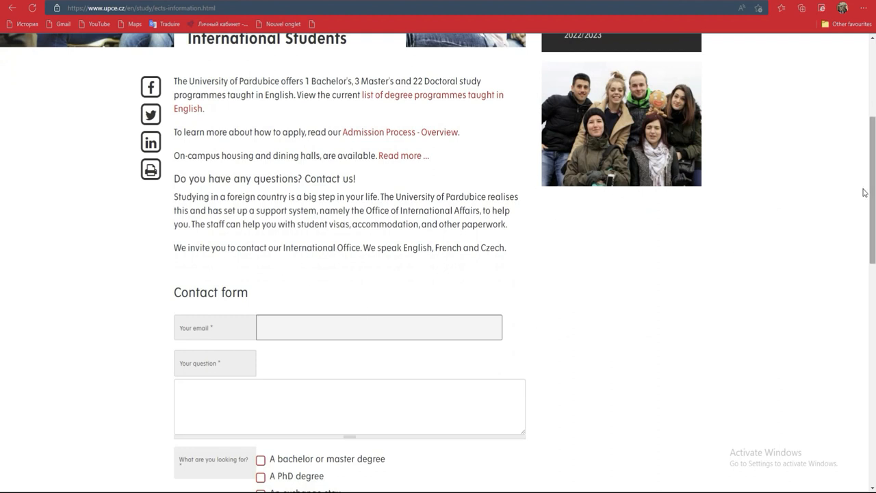
pyautogui.click(400, 131)
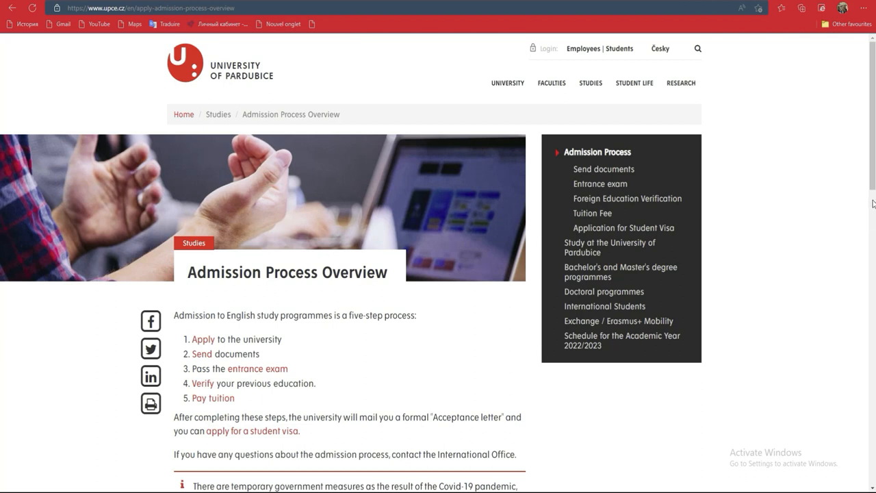
# Scroll the five admission steps and follow the 'Pay tuition' link to the Tuition Fee page
pyautogui.scroll(-3)
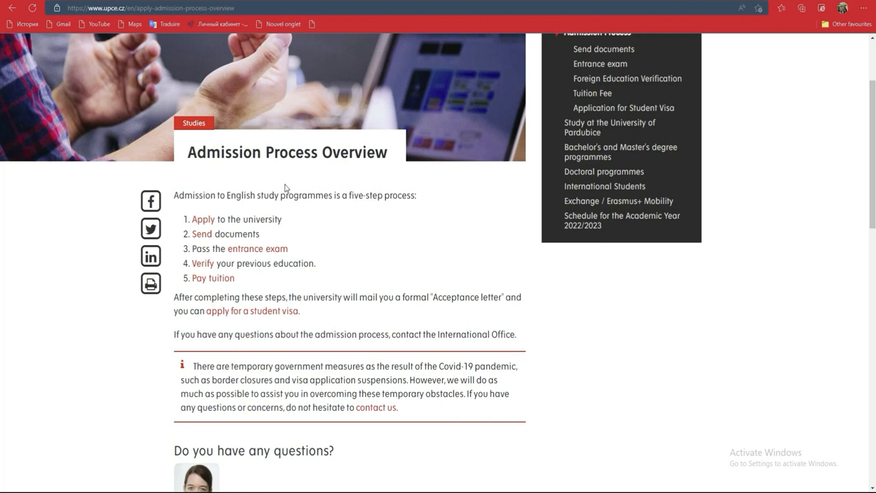
pyautogui.moveTo(247, 221)
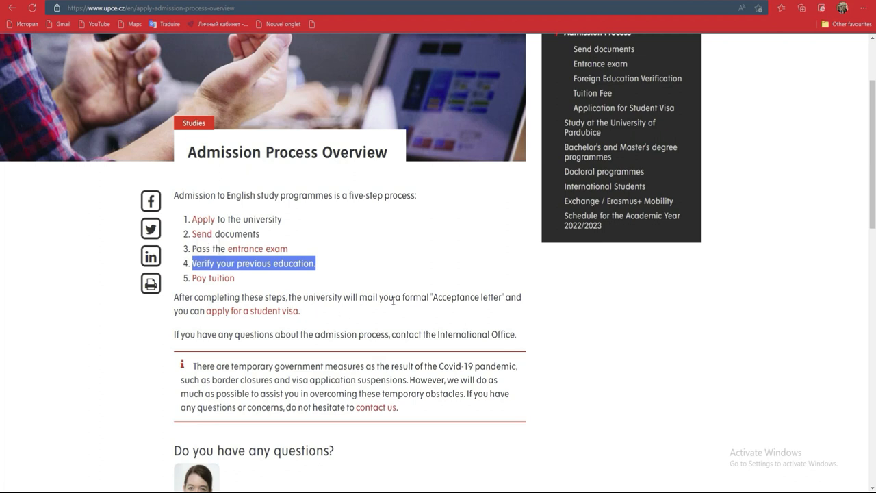
pyautogui.moveTo(533, 303)
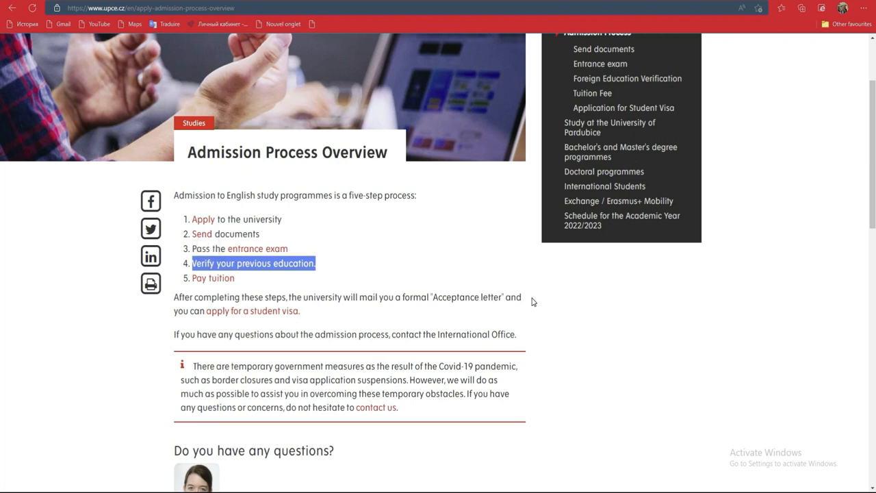
pyautogui.moveTo(252, 310)
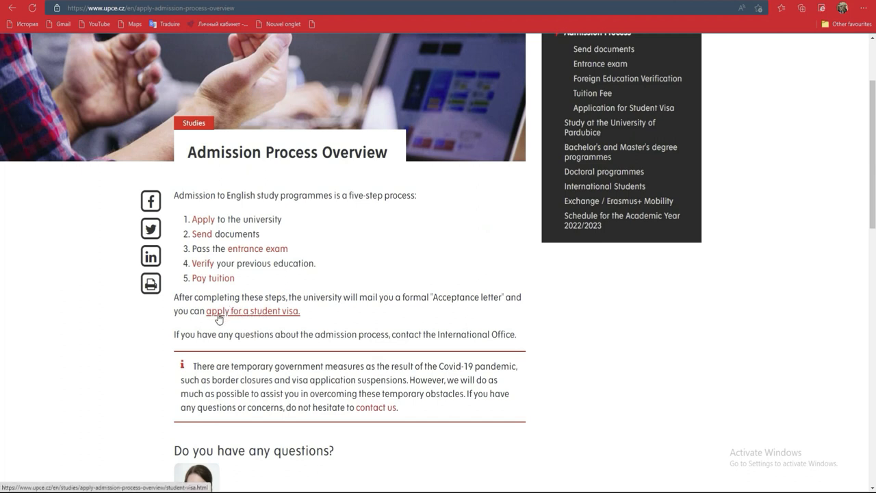
pyautogui.moveTo(285, 320)
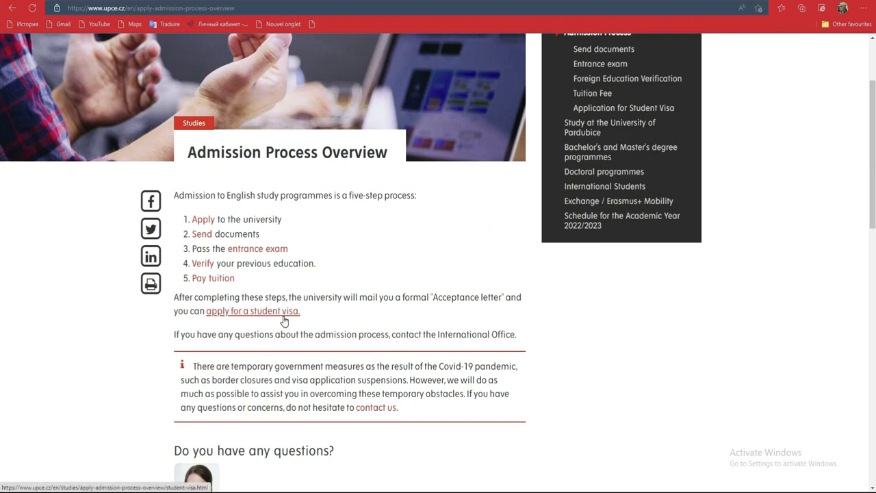
pyautogui.moveTo(214, 278)
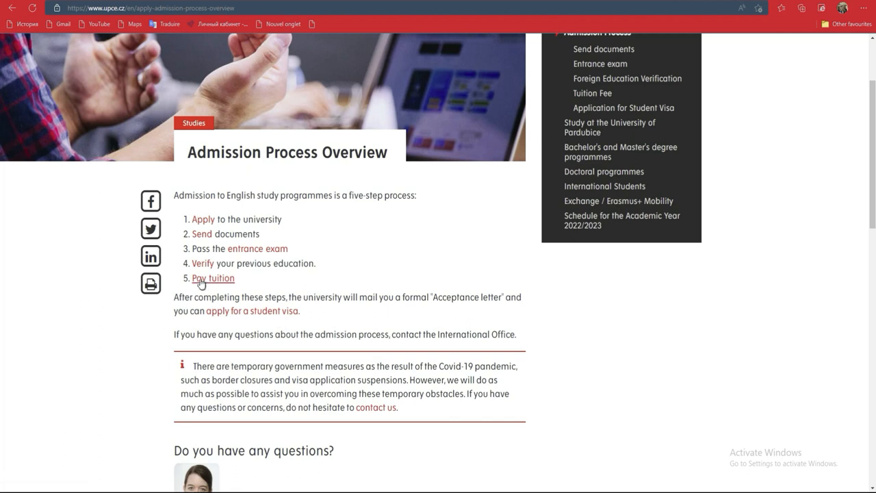
pyautogui.moveTo(218, 282)
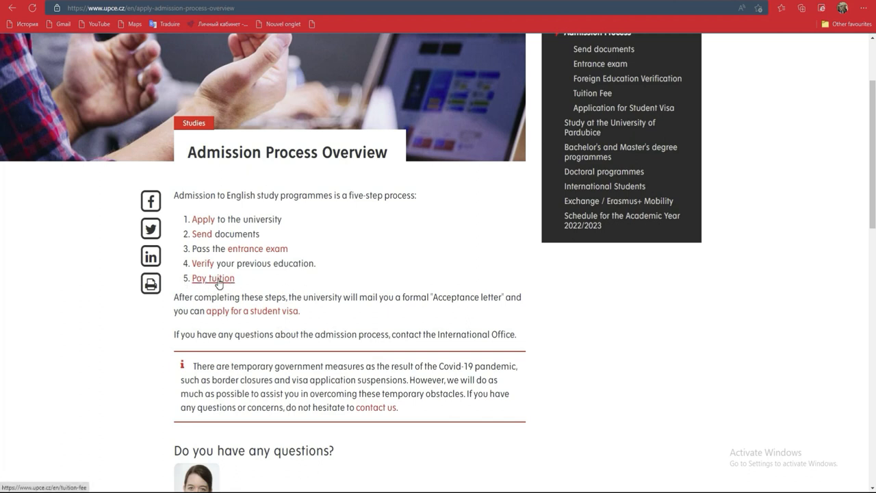
pyautogui.click(213, 277)
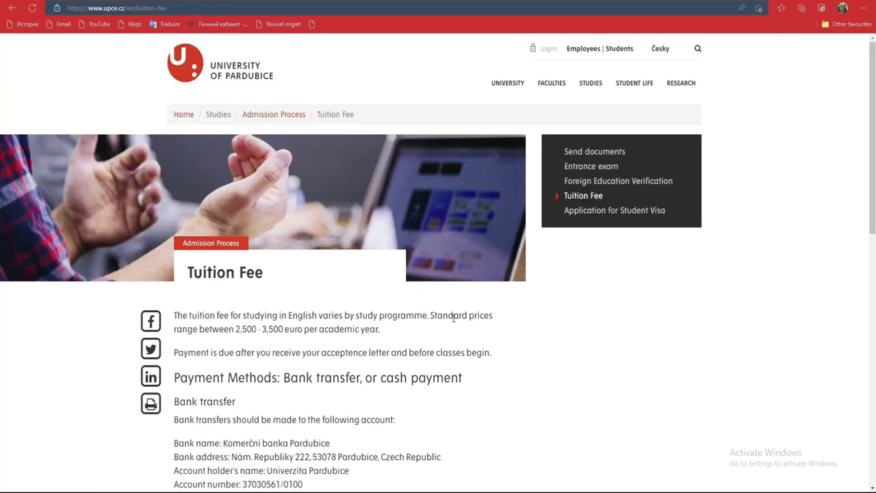
# Scroll the Tuition Fee page to the bank transfer details and cash-window payment option
pyautogui.scroll(-3)
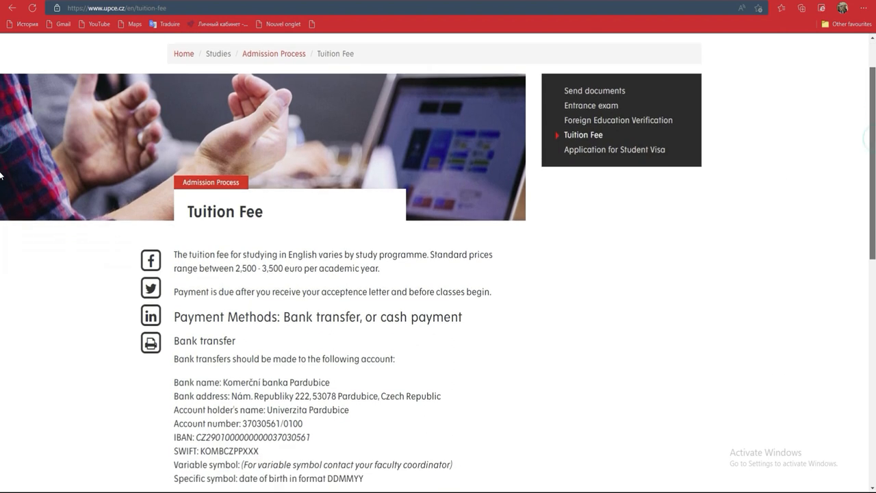
pyautogui.scroll(-3)
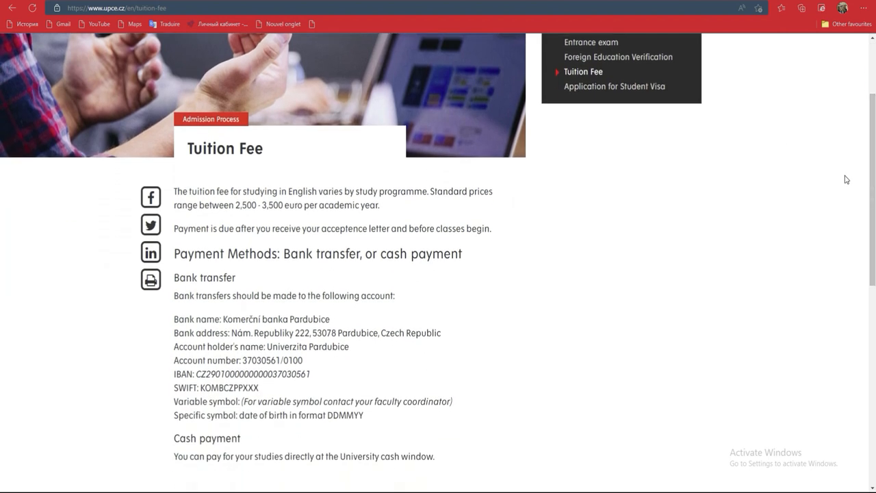
pyautogui.moveTo(1, 137)
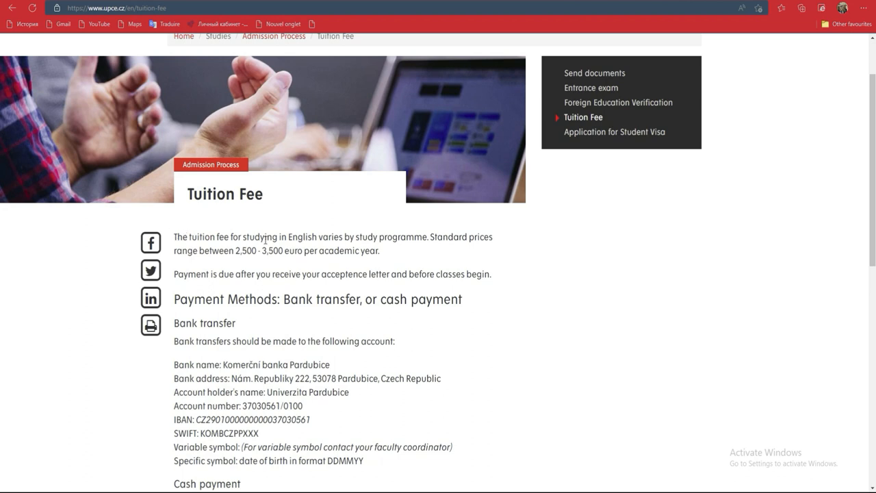
pyautogui.moveTo(377, 233)
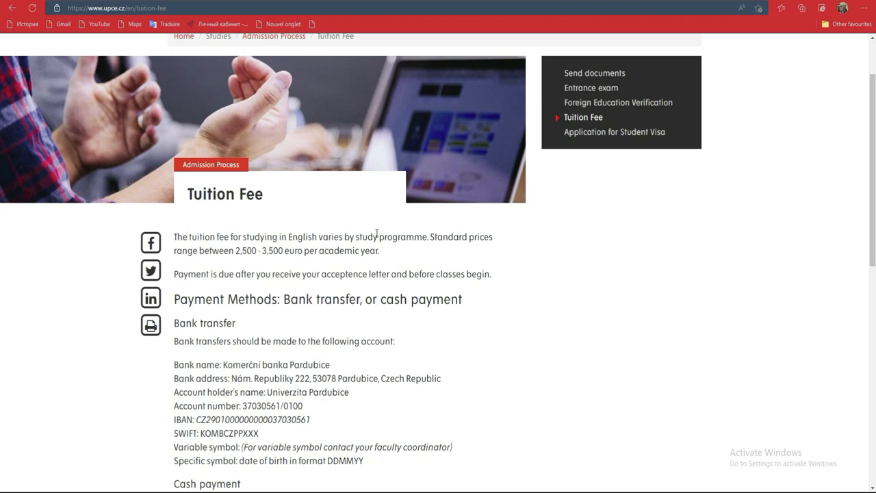
pyautogui.moveTo(235, 245)
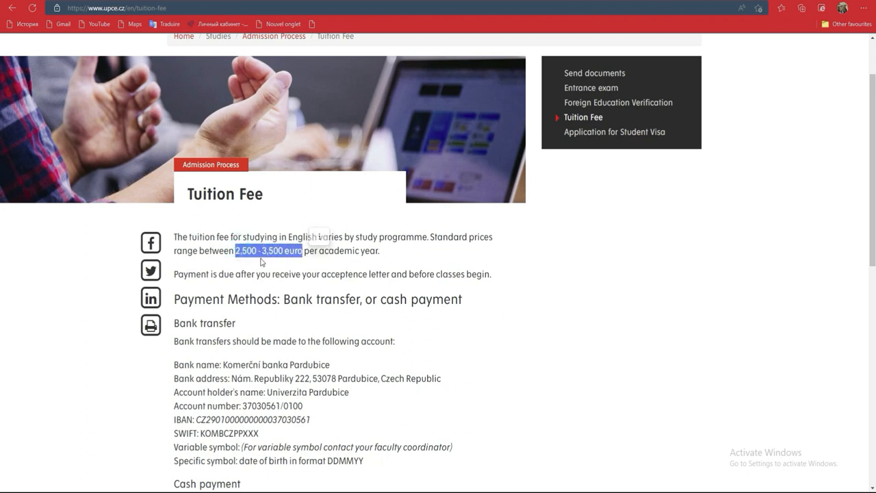
pyautogui.moveTo(315, 286)
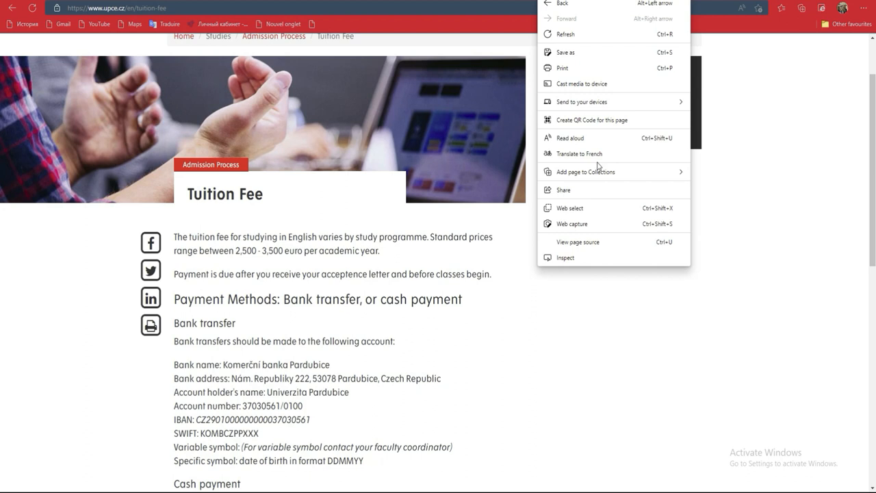
pyautogui.click(579, 153)
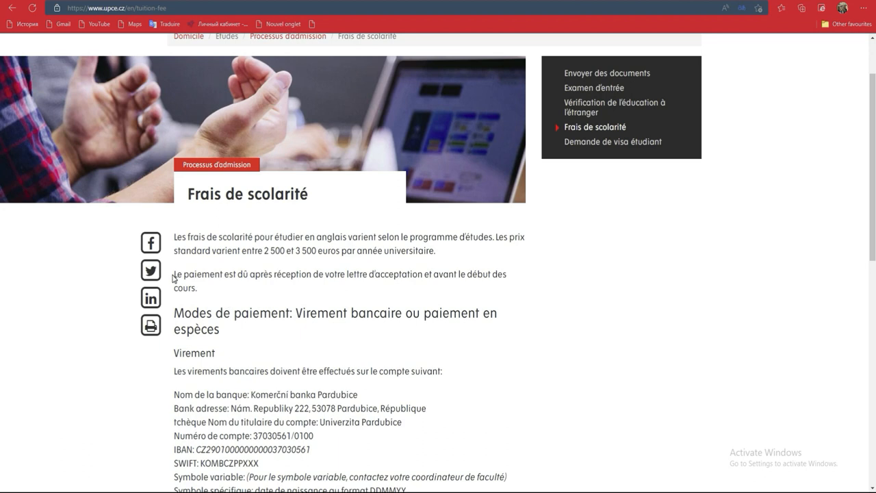
pyautogui.moveTo(173, 274); pyautogui.dragTo(195, 287)
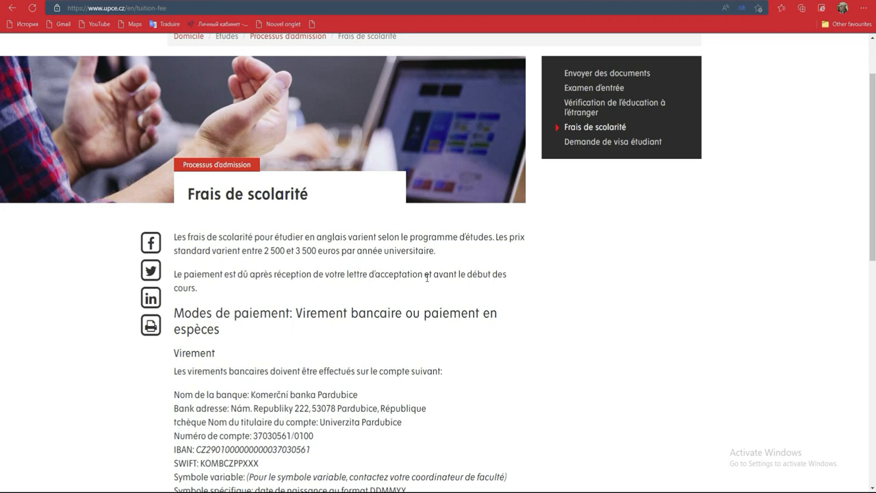
pyautogui.moveTo(328, 274); pyautogui.dragTo(423, 273)
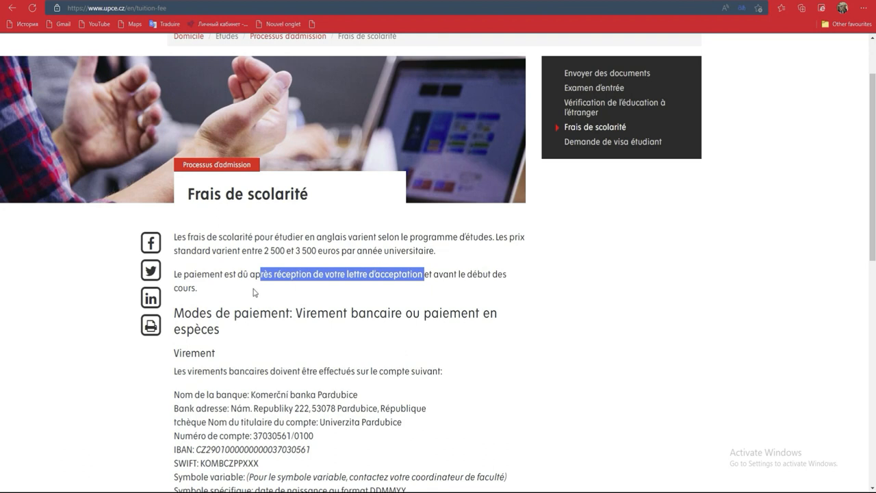
pyautogui.moveTo(681, 362)
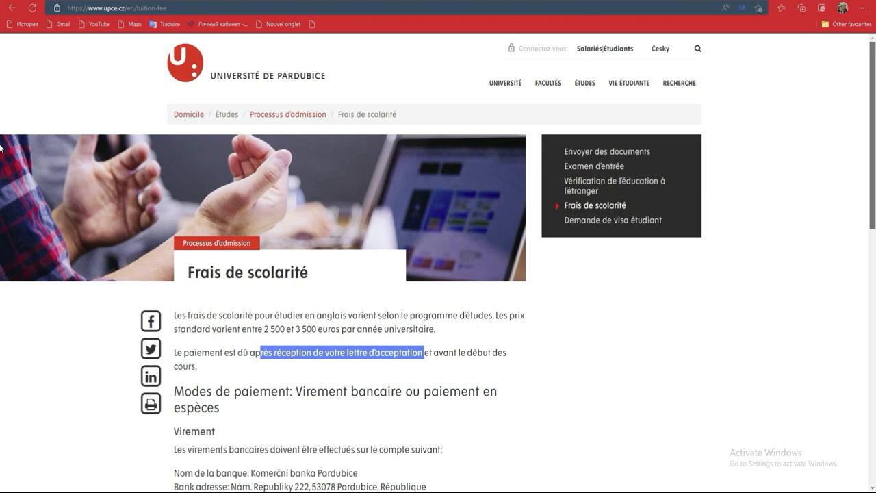
pyautogui.scroll(-3)
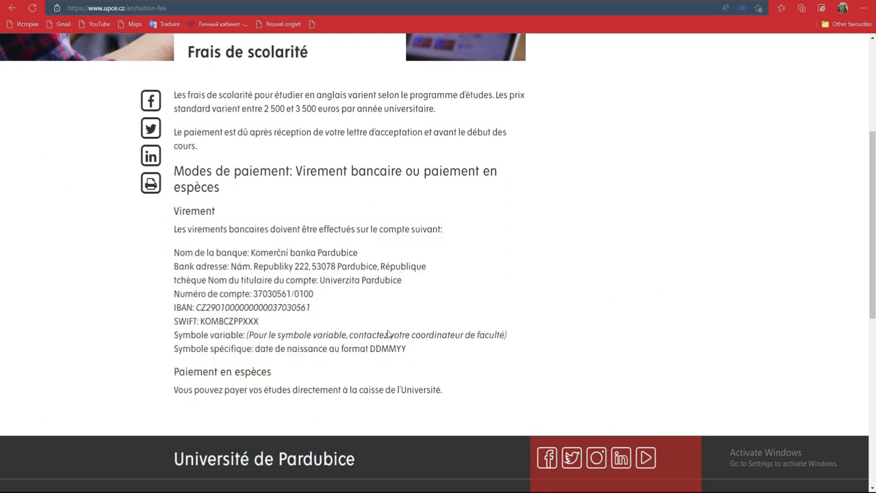
pyautogui.scroll(-3)
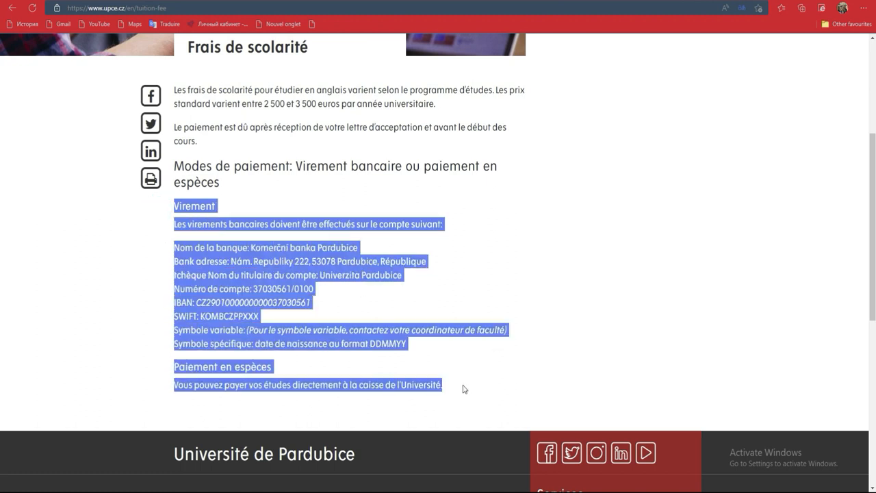
pyautogui.moveTo(458, 395)
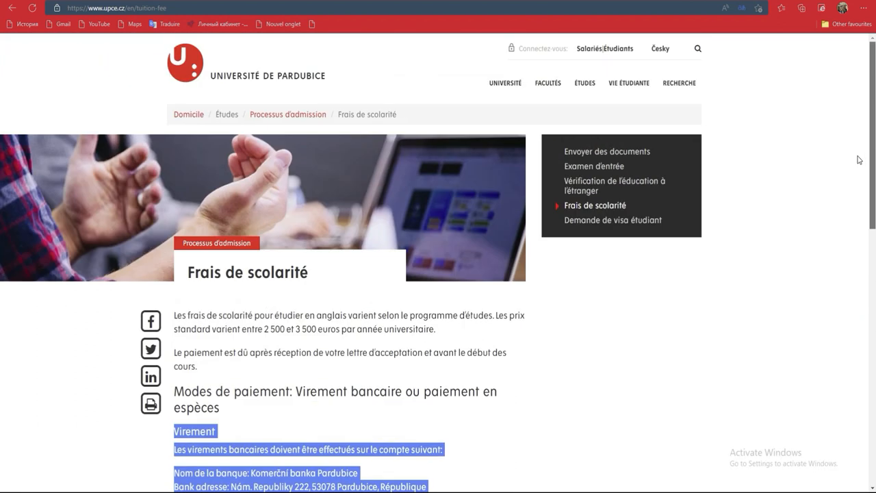
pyautogui.moveTo(586, 98)
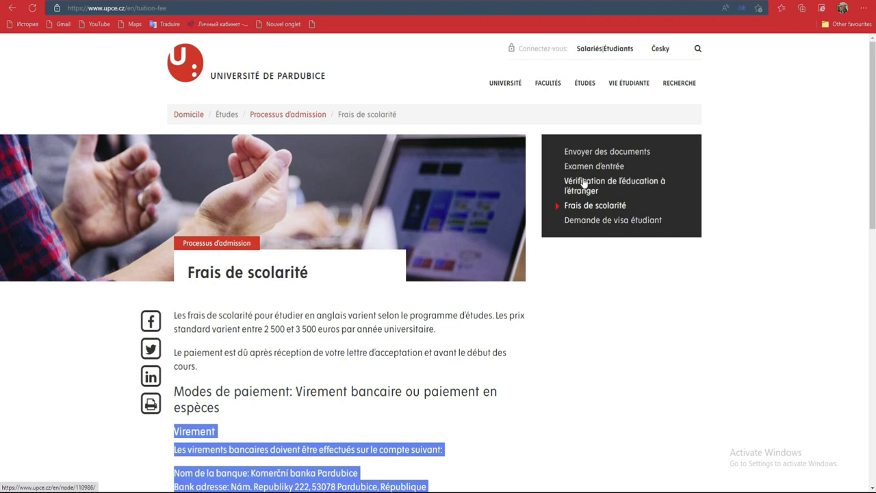
pyautogui.moveTo(586, 156)
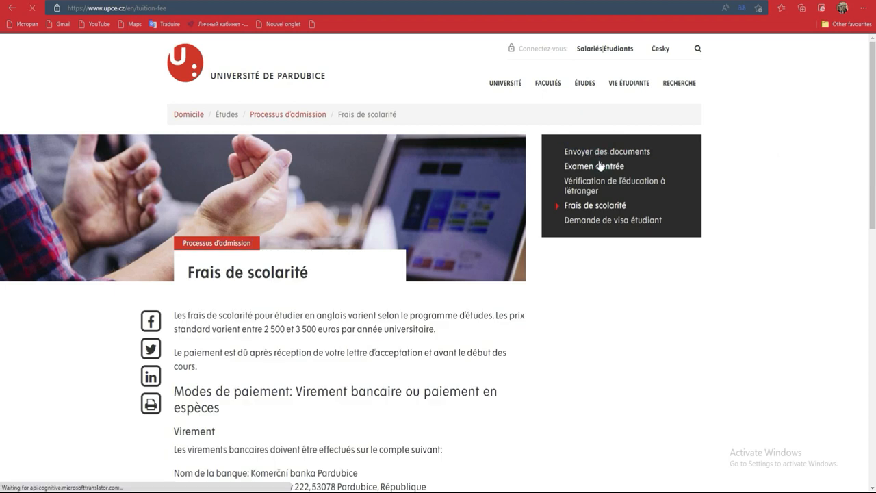
# Go to the Entrance Exam page and have the browser translate it into French
pyautogui.click(593, 166)
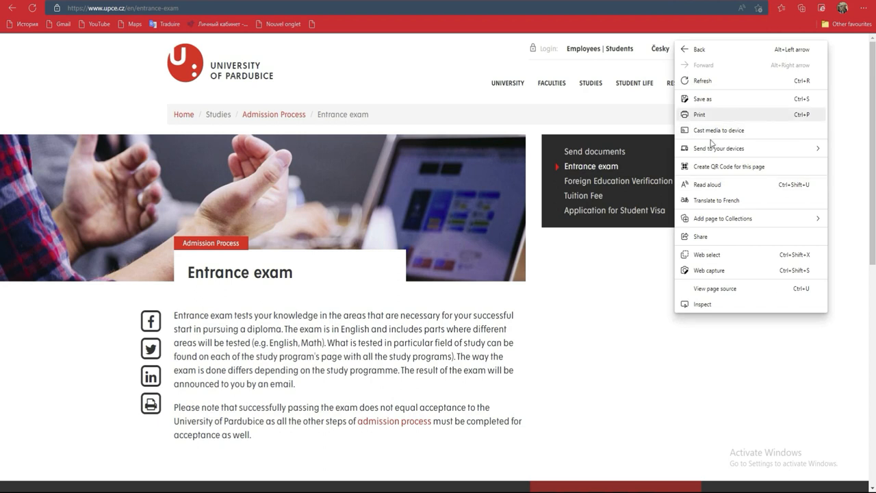
pyautogui.click(712, 206)
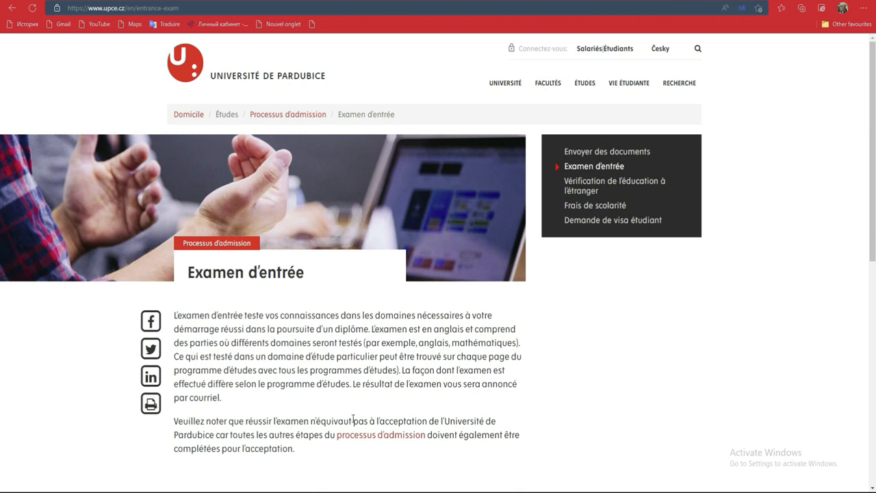
pyautogui.moveTo(211, 467)
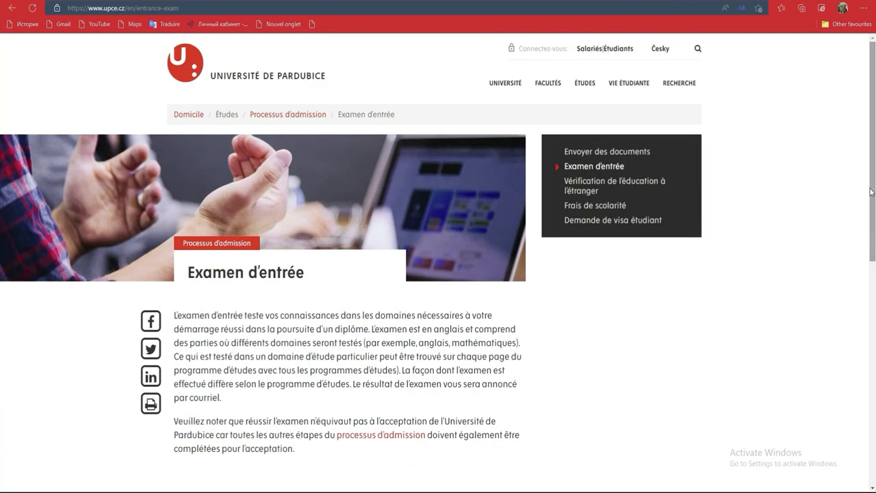
pyautogui.moveTo(505, 83)
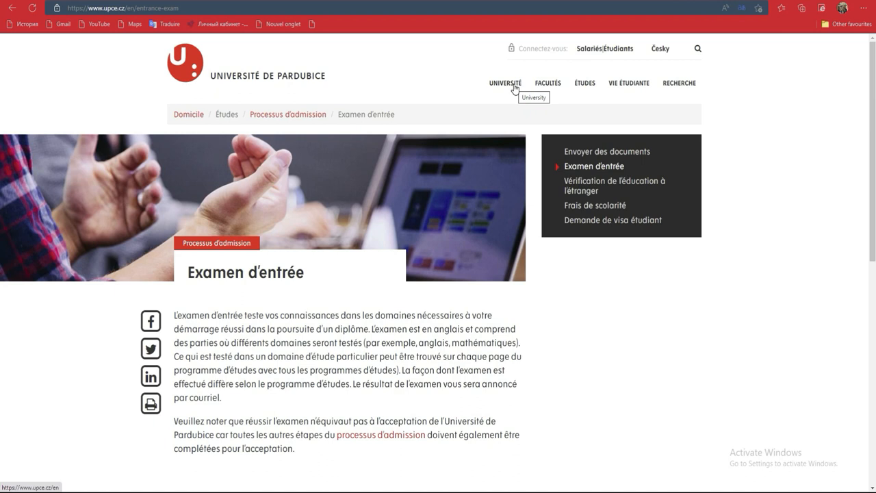
# Reach Study at the University of Pardubice through the Études dropdown
pyautogui.click(504, 84)
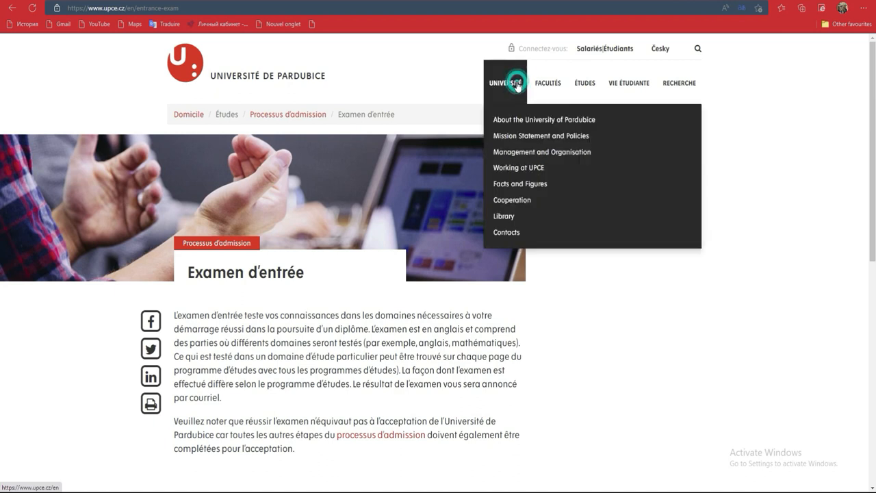
pyautogui.moveTo(525, 152)
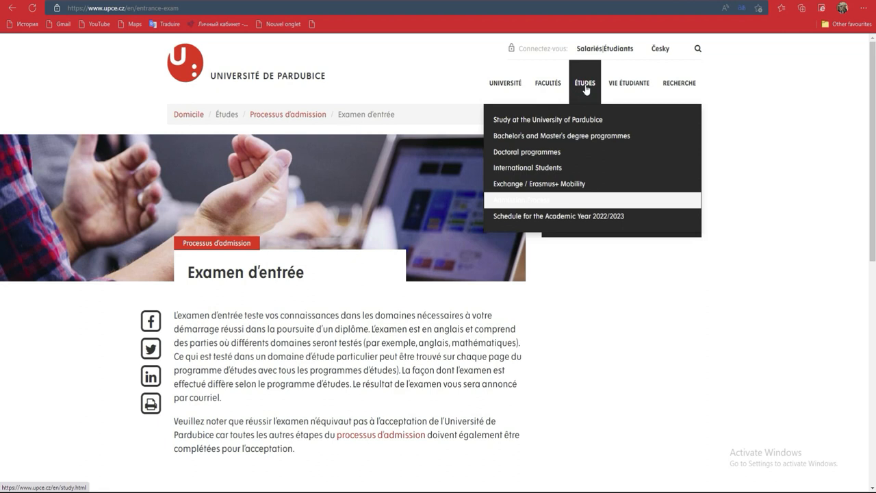
pyautogui.moveTo(547, 119)
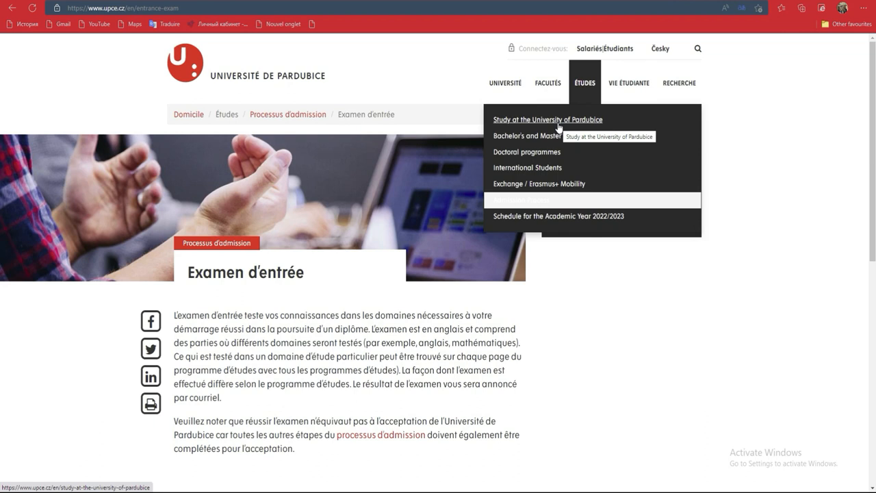
pyautogui.click(547, 119)
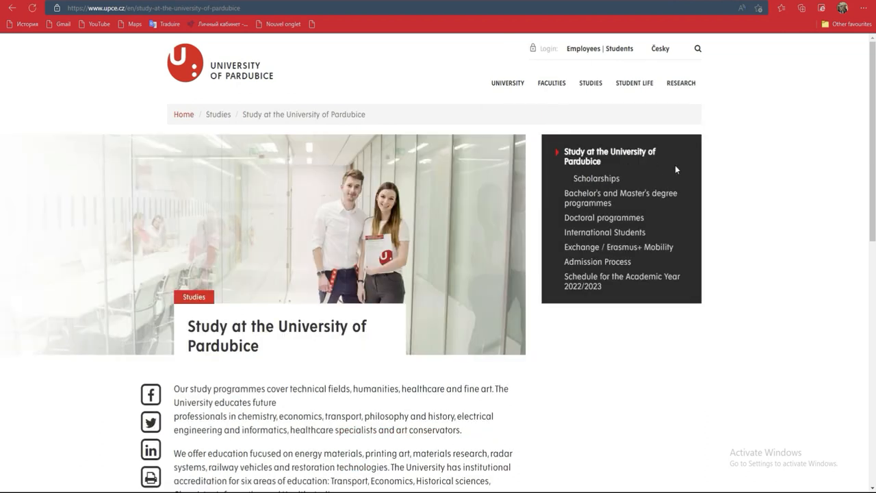
pyautogui.moveTo(3, 123)
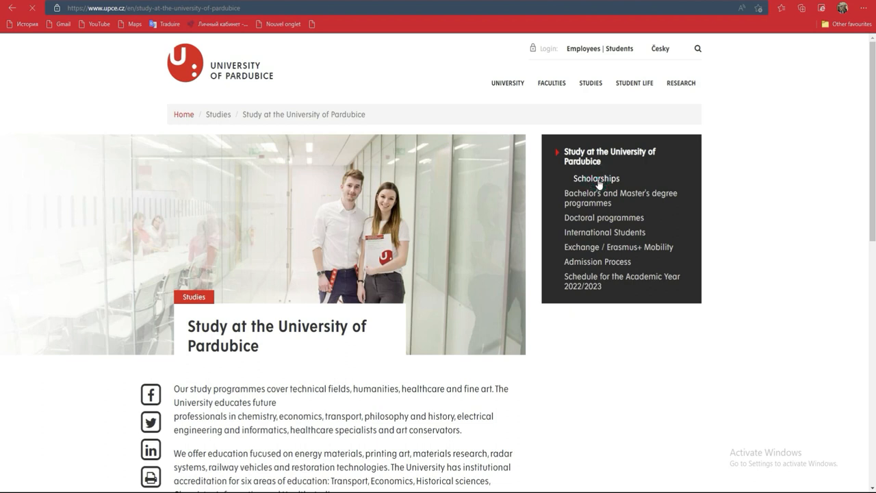
# Go to Scholarships and read through the merit, accommodation and lump-sum scholarship sections
pyautogui.click(597, 178)
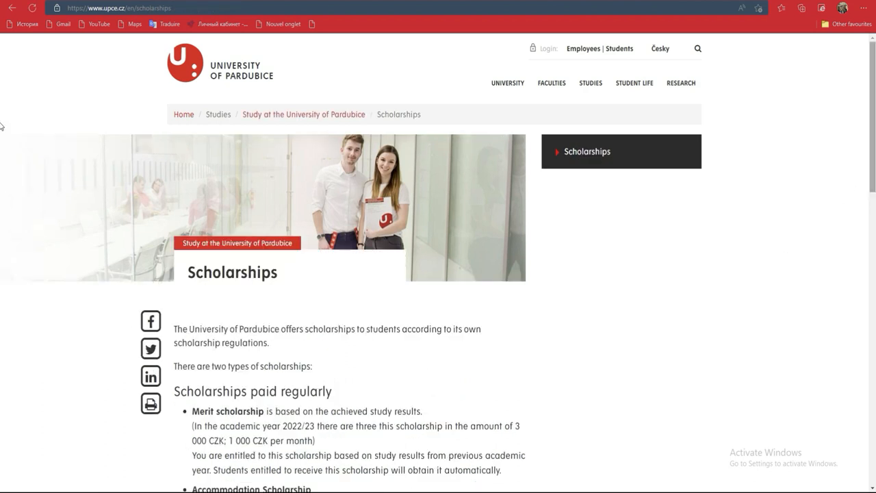
pyautogui.scroll(-3)
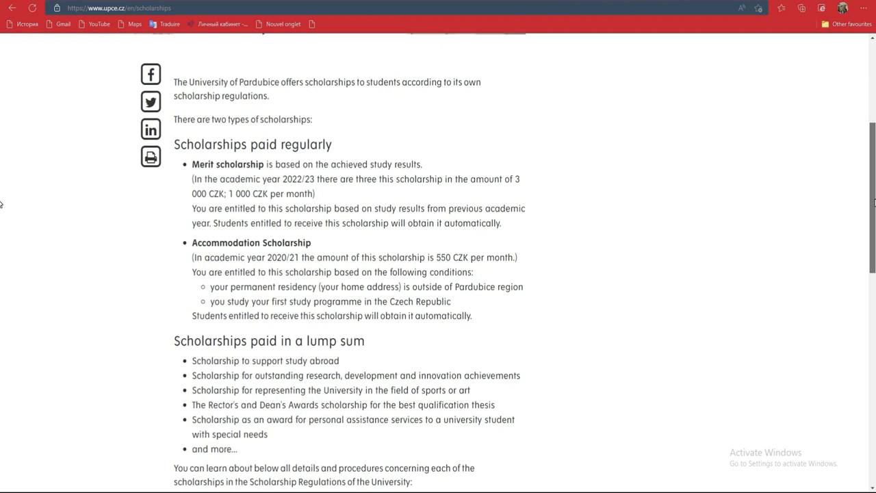
pyautogui.scroll(-3)
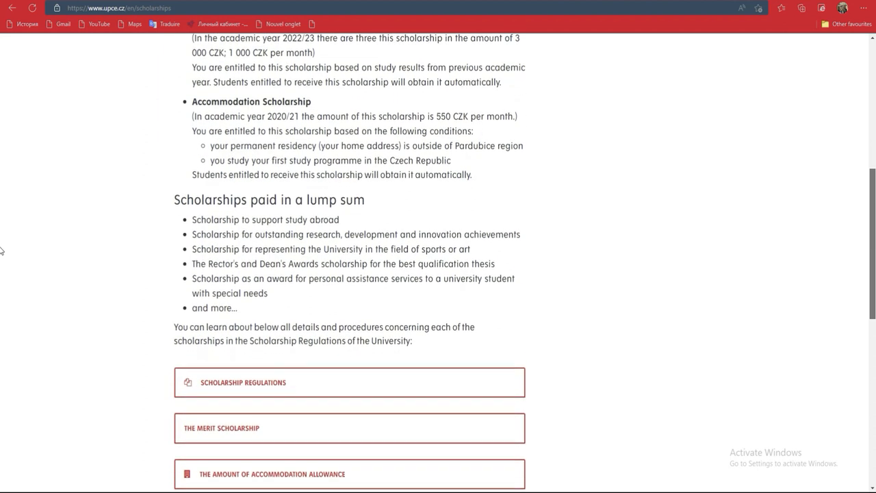
pyautogui.scroll(-3)
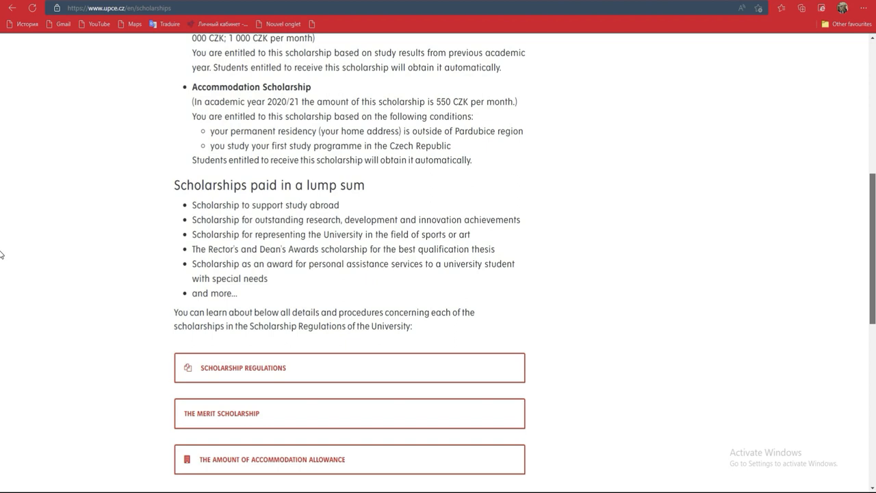
pyautogui.scroll(3)
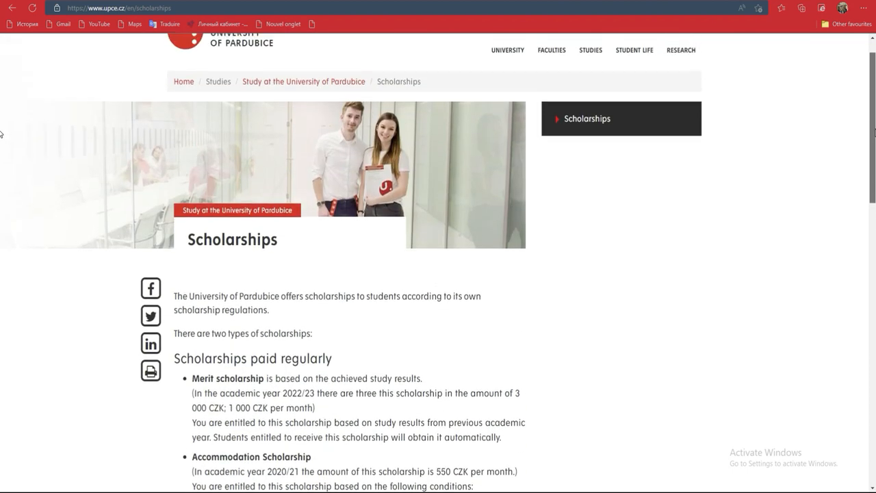
pyautogui.scroll(-3)
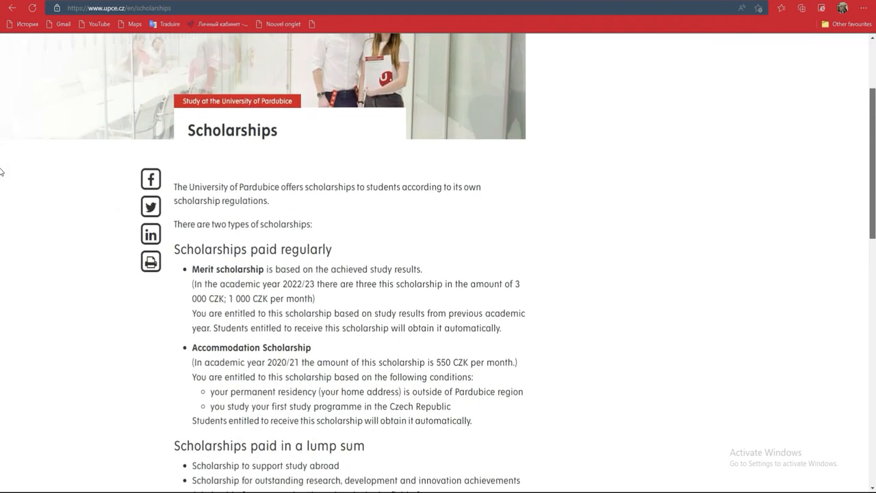
pyautogui.scroll(-3)
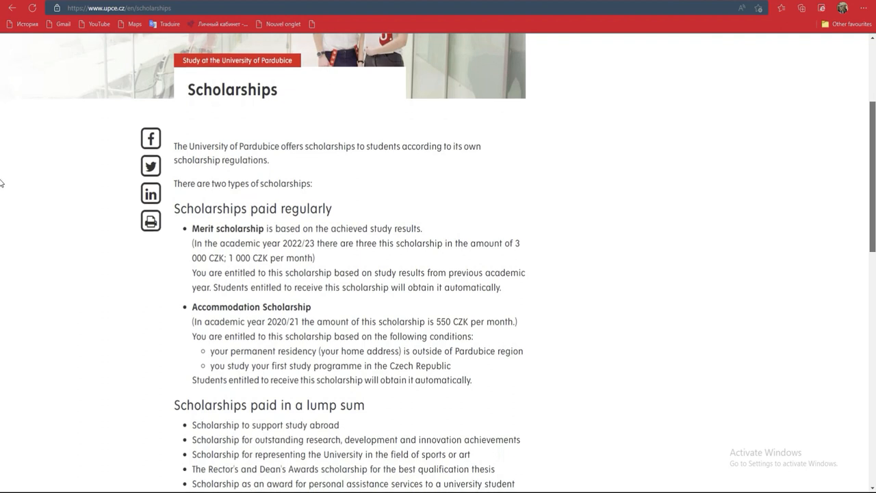
pyautogui.scroll(-3)
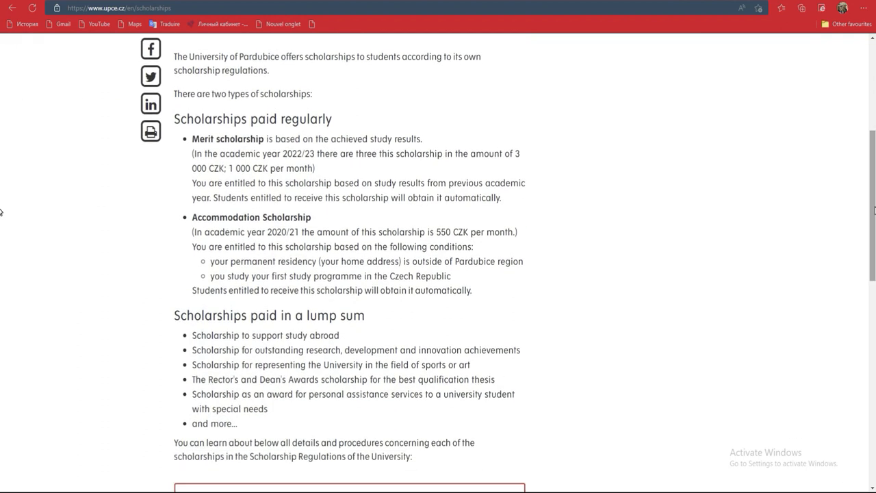
pyautogui.scroll(-3)
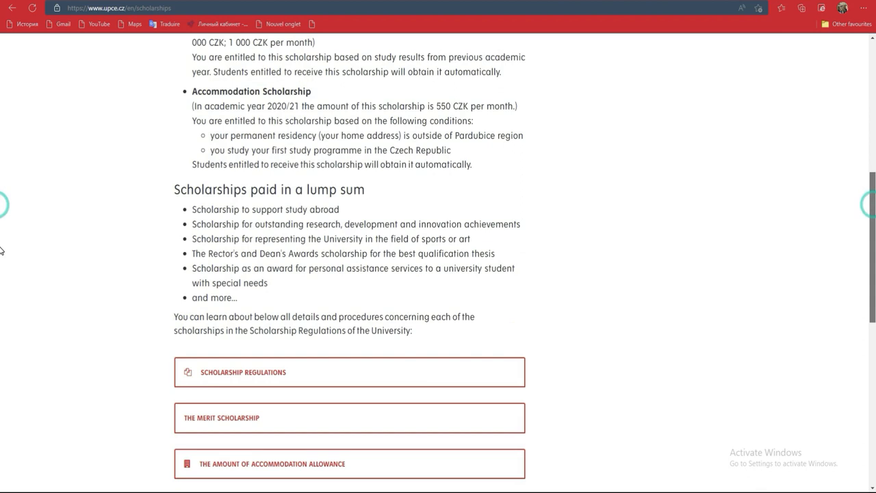
pyautogui.scroll(3)
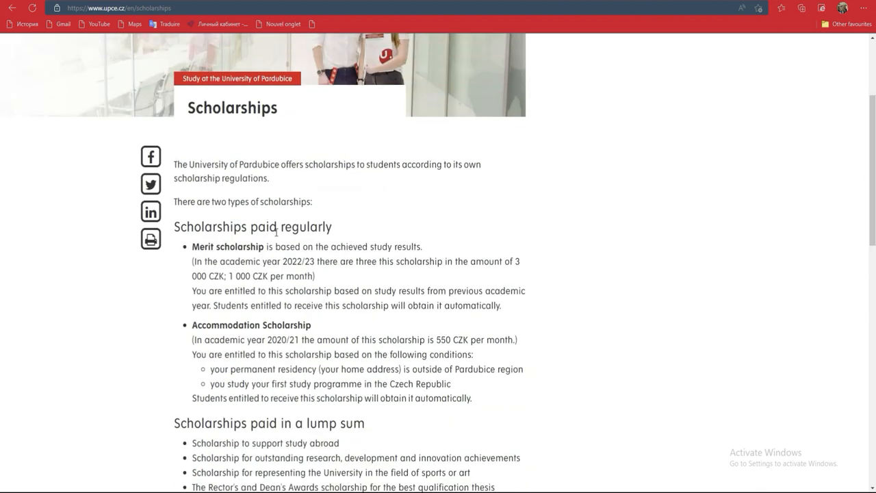
pyautogui.moveTo(194, 258)
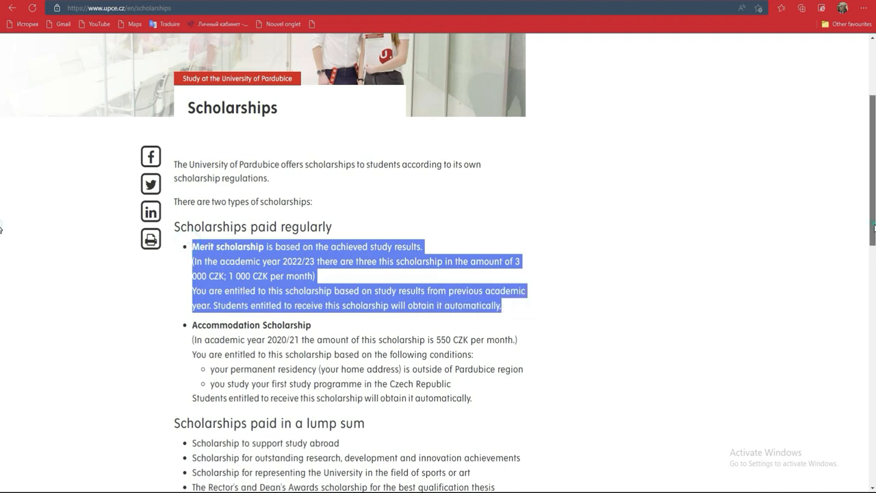
pyautogui.scroll(-3)
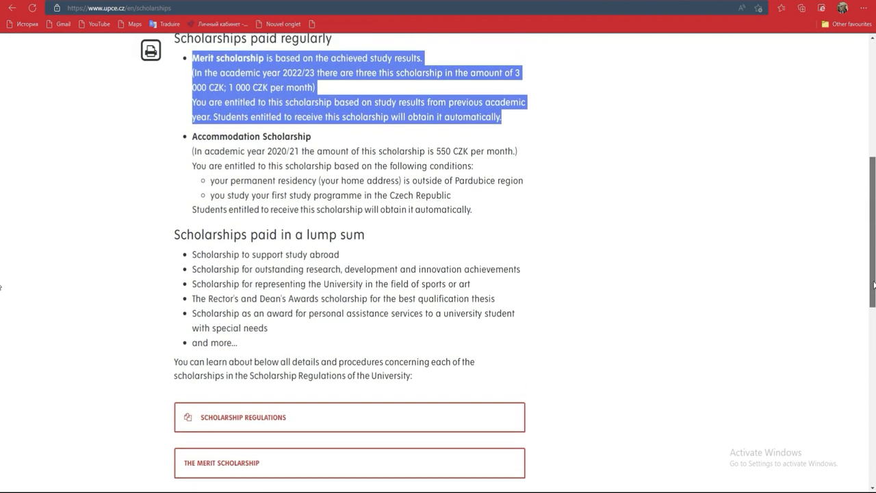
pyautogui.scroll(3)
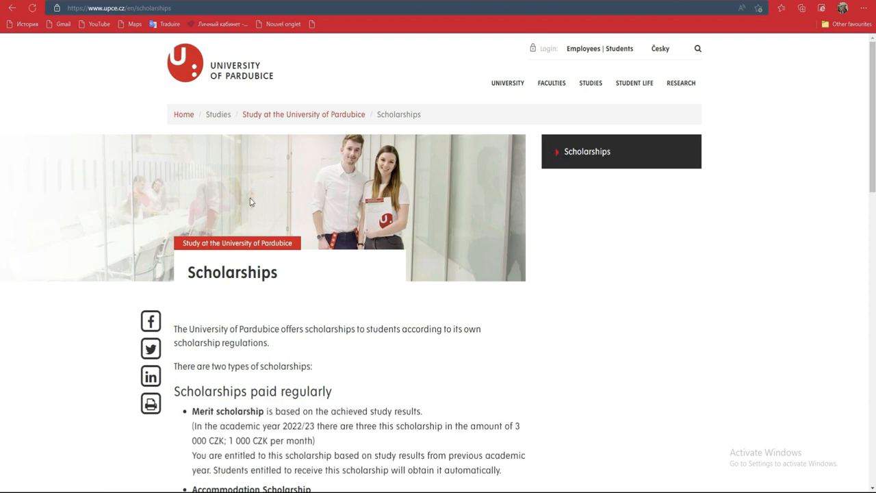
pyautogui.moveTo(11, 8)
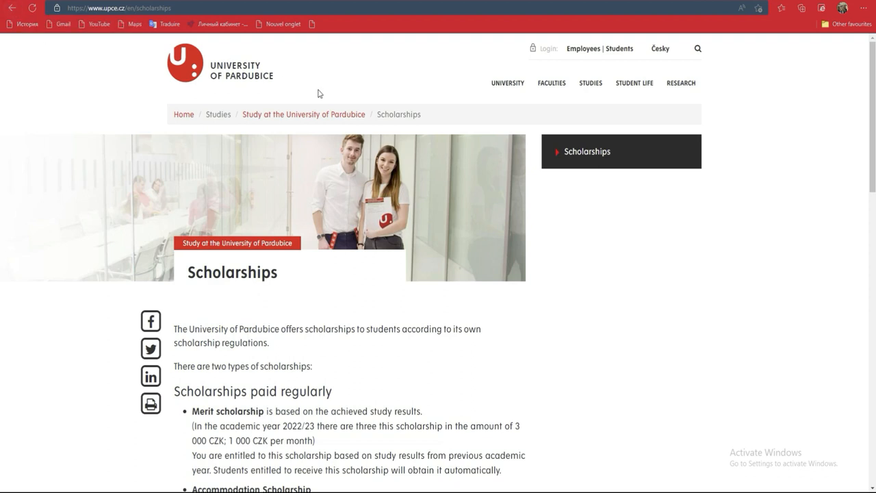
pyautogui.moveTo(430, 107)
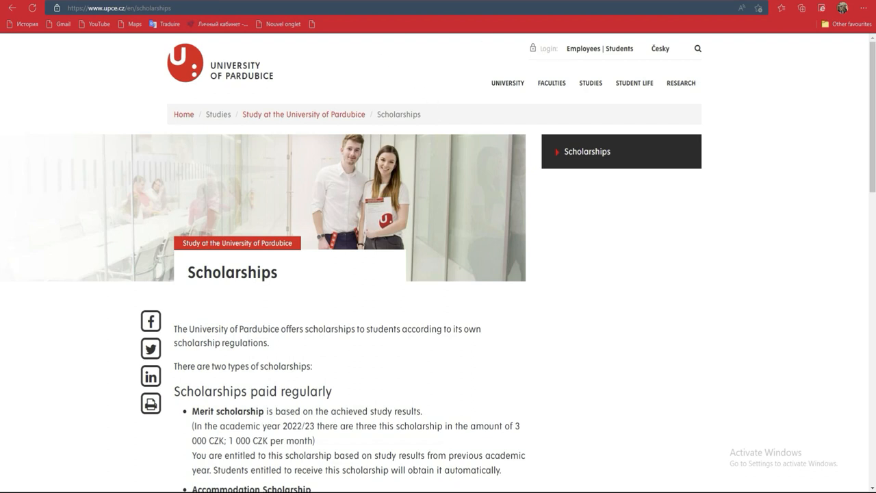
# Navigate via breadcrumb, Admission Process and Apply to start a new application in Portal IS/STAG
pyautogui.click(11, 9)
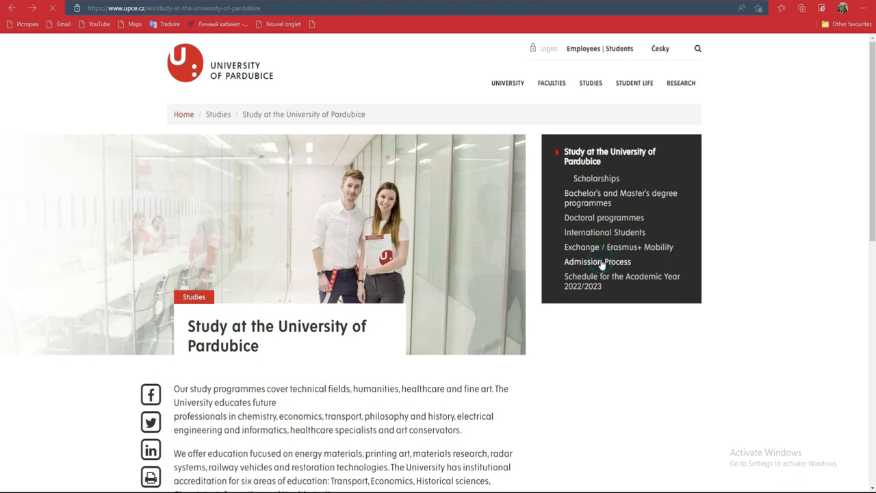
pyautogui.click(596, 262)
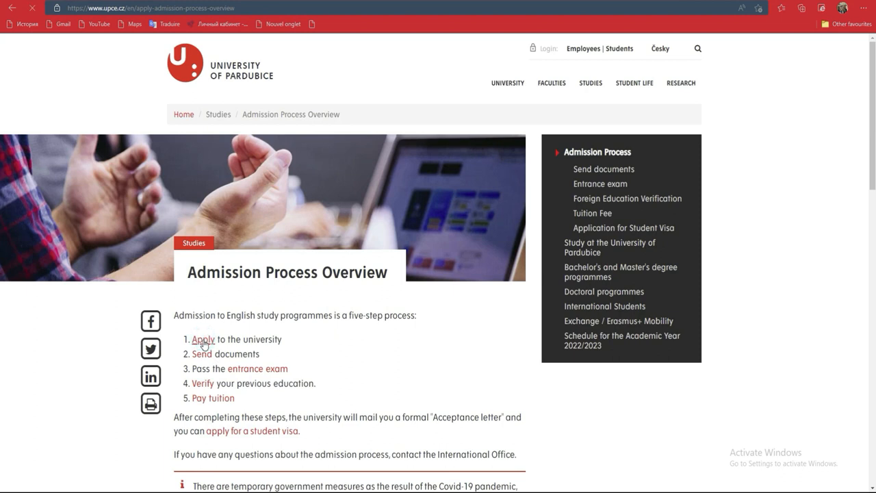
pyautogui.click(202, 340)
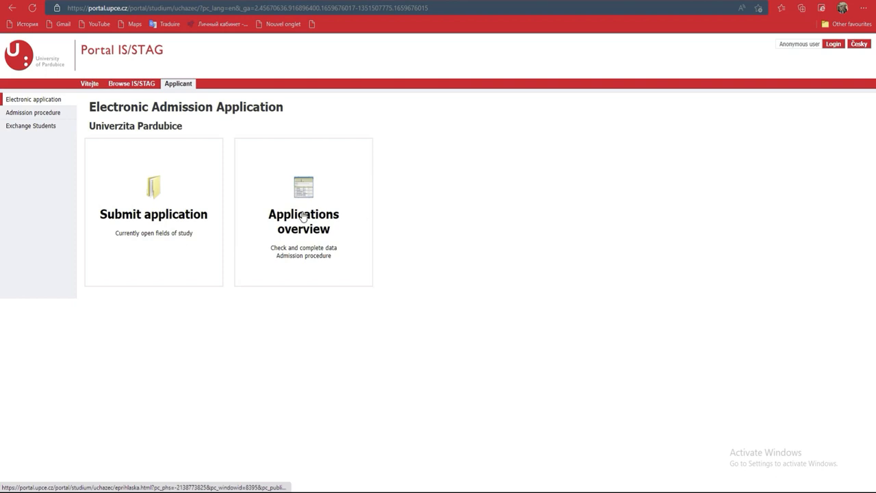
pyautogui.moveTo(141, 196)
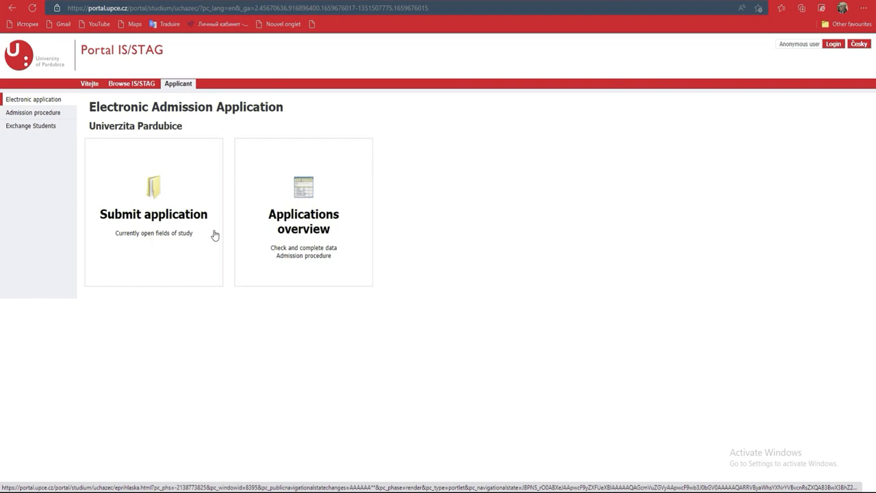
pyautogui.click(153, 214)
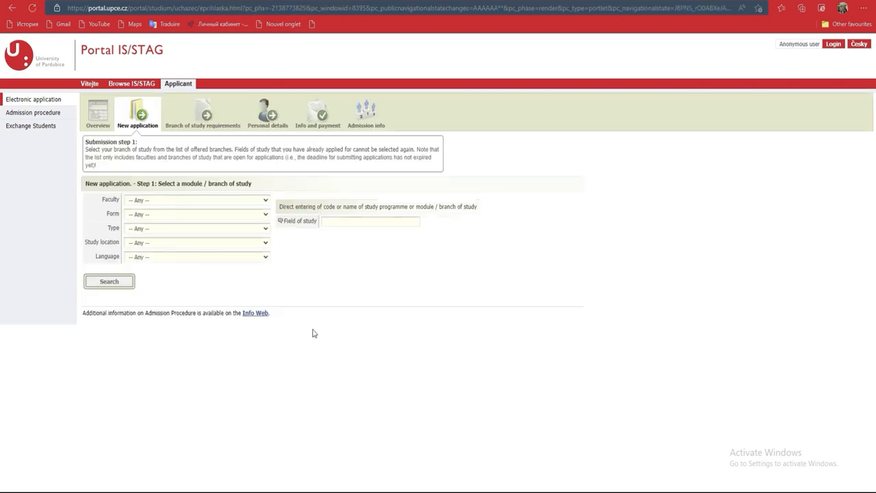
pyautogui.moveTo(324, 200)
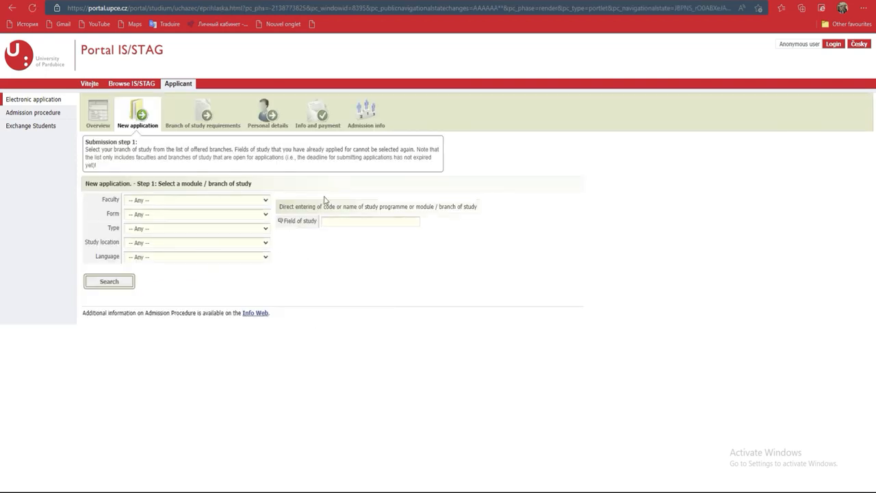
pyautogui.click(197, 200)
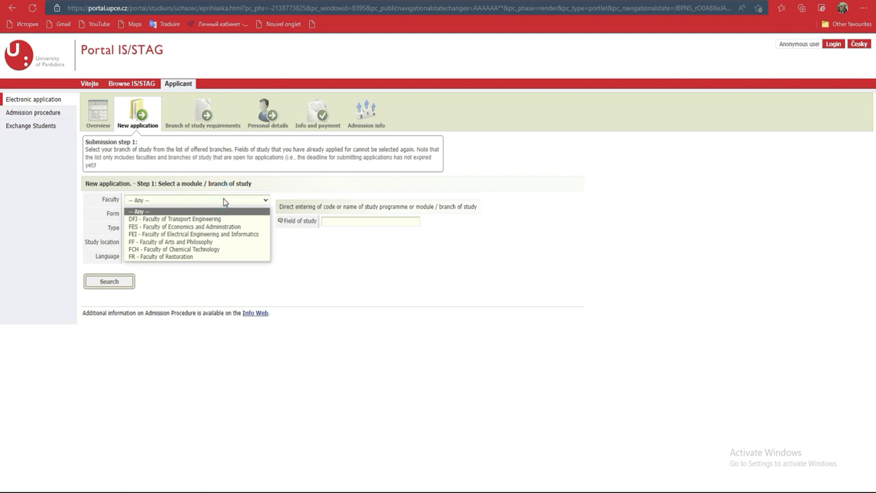
pyautogui.click(197, 214)
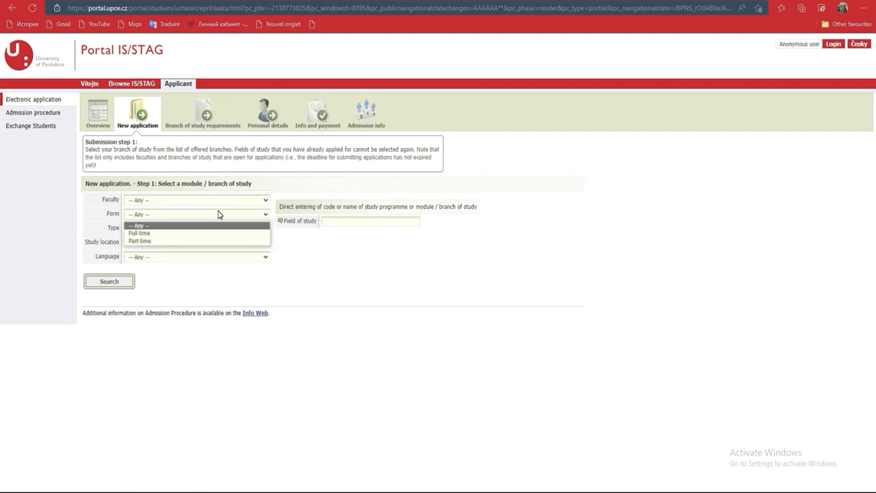
pyautogui.moveTo(230, 202)
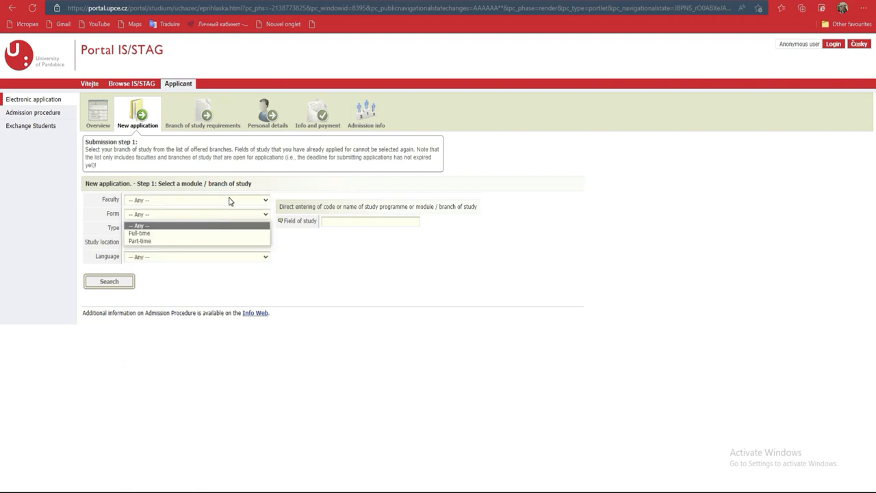
pyautogui.click(197, 200)
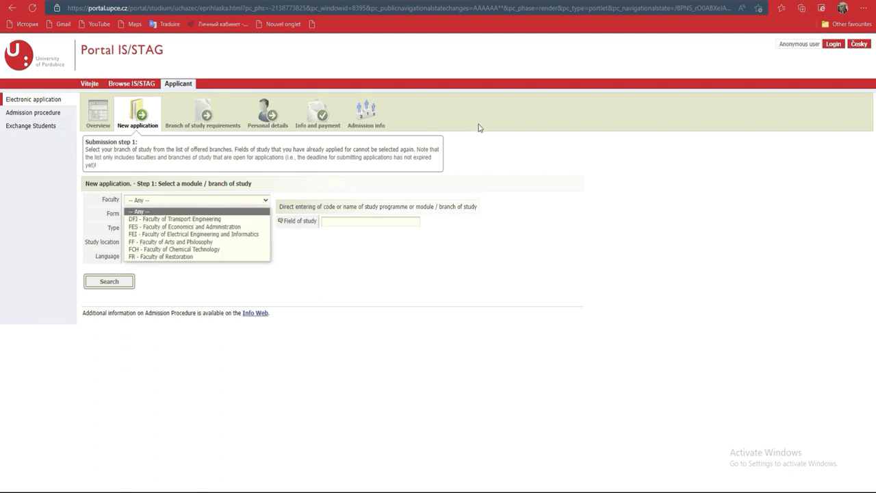
pyautogui.moveTo(545, 93)
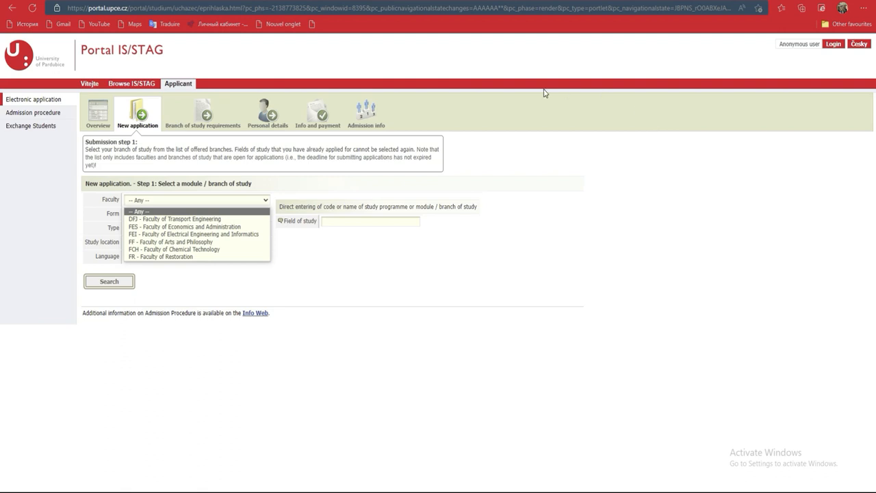
pyautogui.moveTo(746, 171)
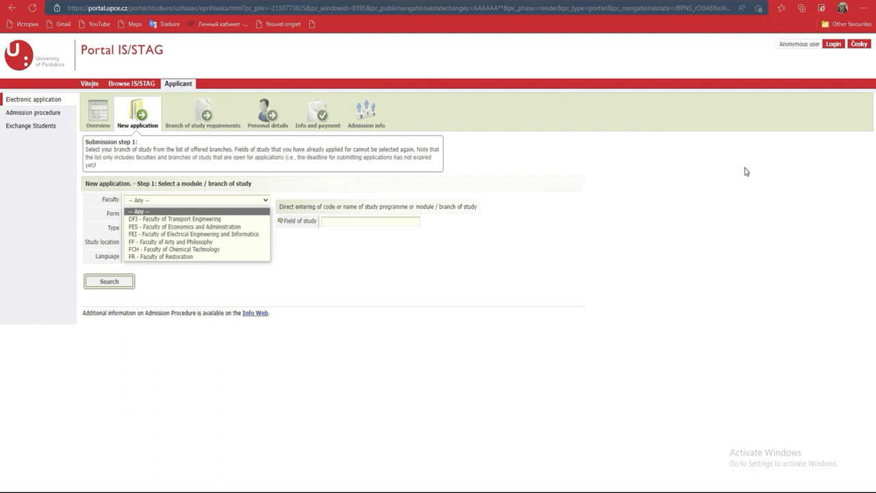
pyautogui.click(197, 199)
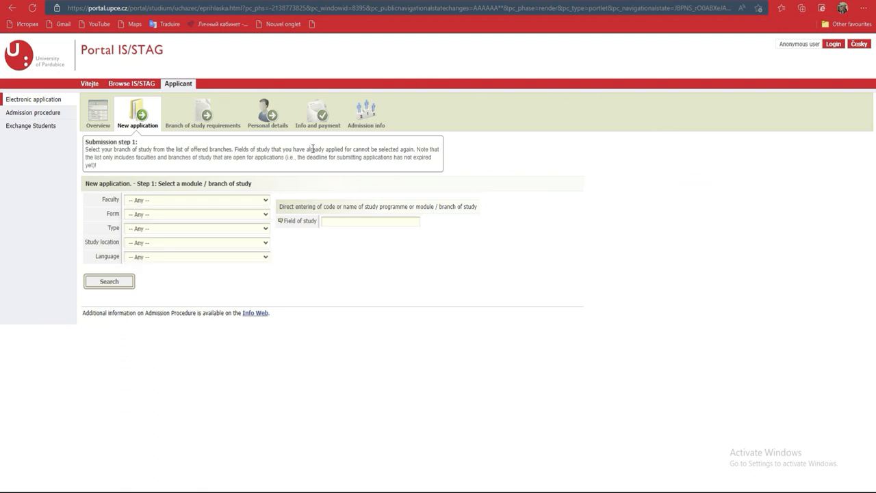
pyautogui.moveTo(678, 104)
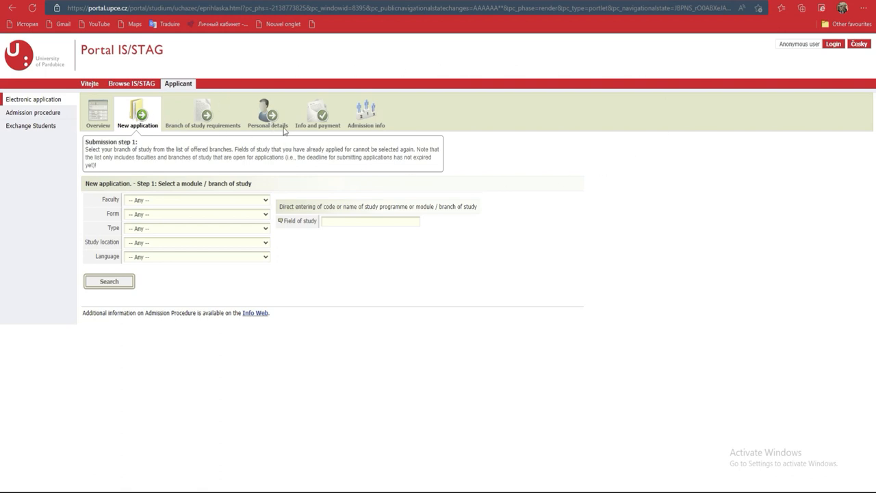
pyautogui.click(318, 108)
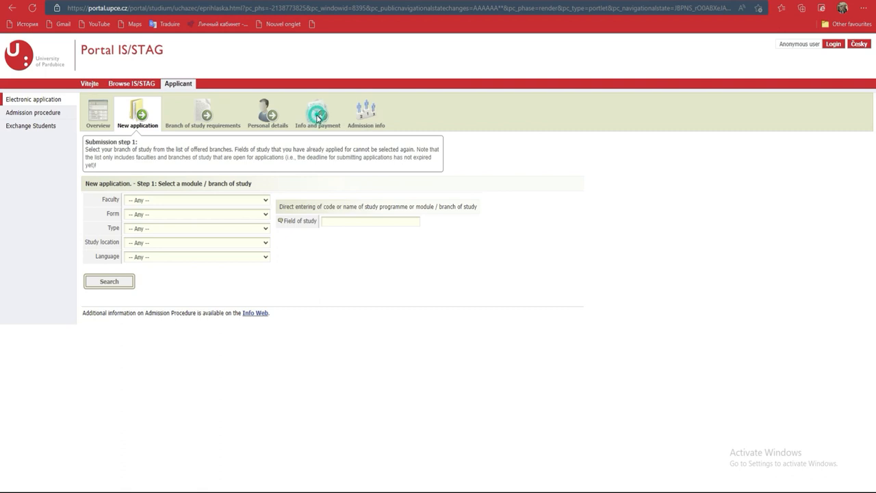
pyautogui.moveTo(567, 156)
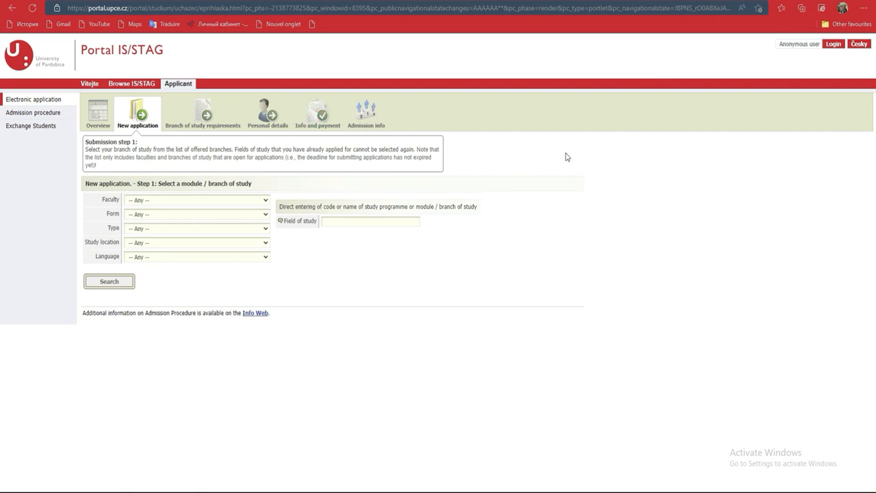
pyautogui.moveTo(595, 309)
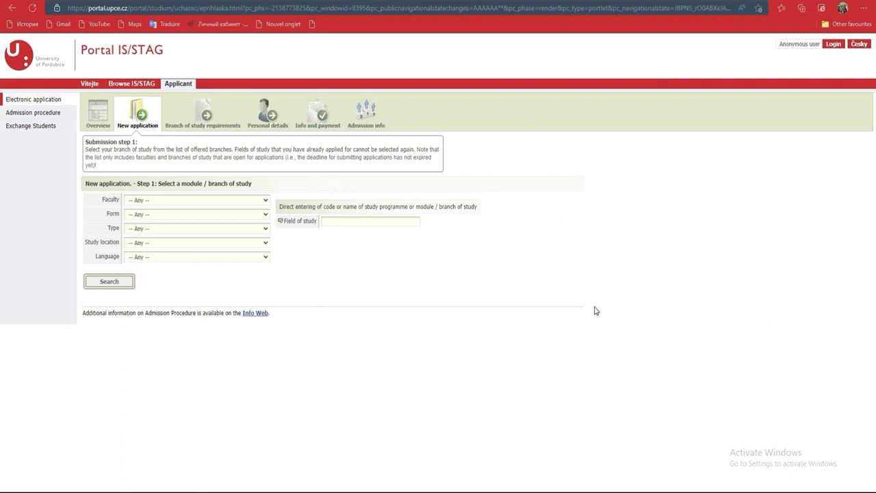
pyautogui.moveTo(592, 300)
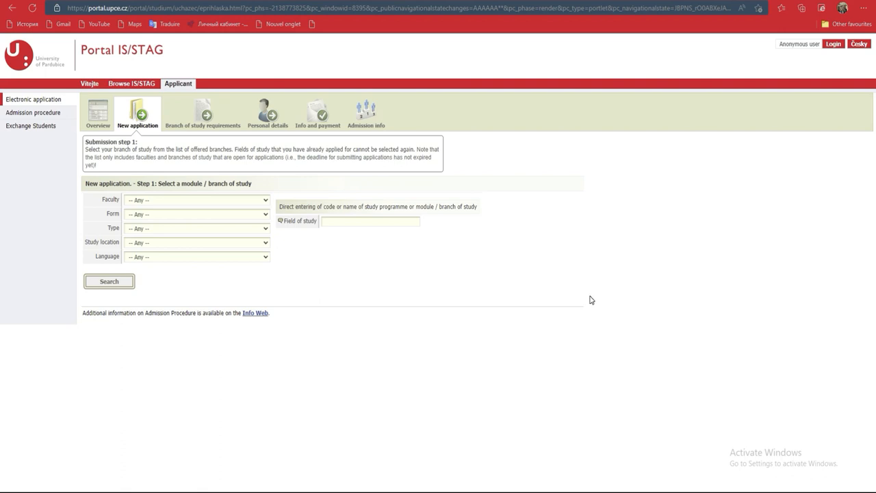
pyautogui.moveTo(593, 293)
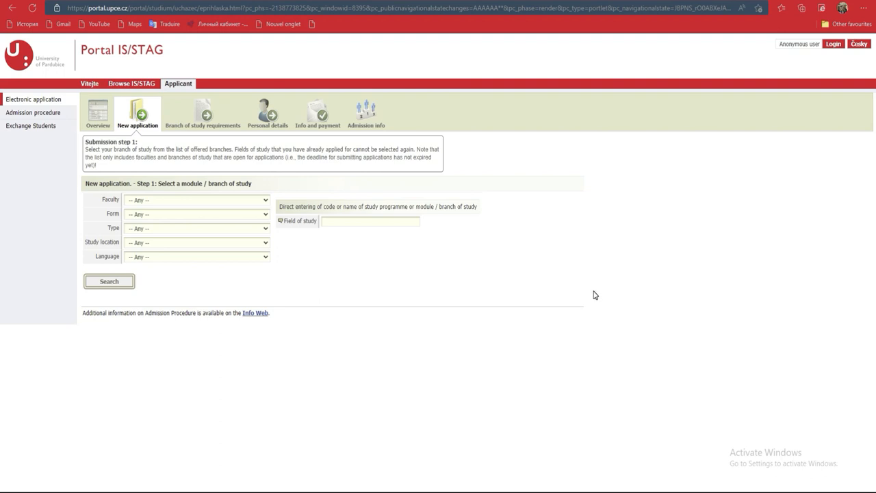
pyautogui.moveTo(279, 204)
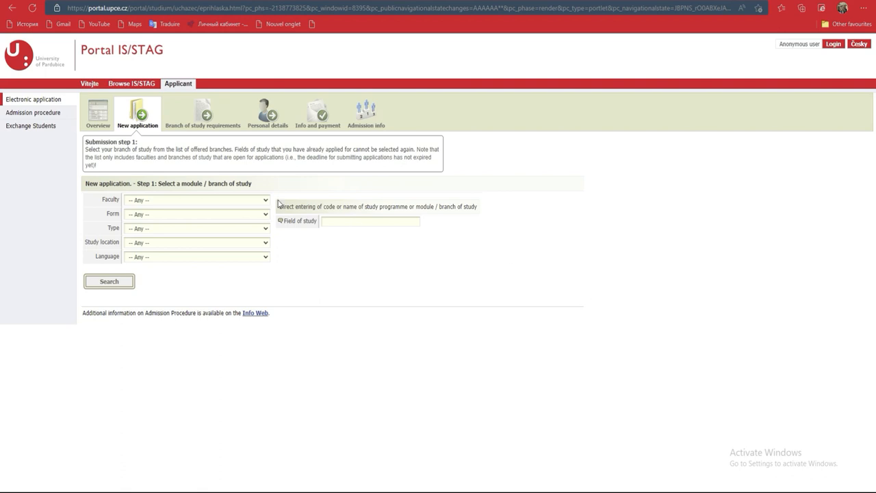
pyautogui.moveTo(651, 222)
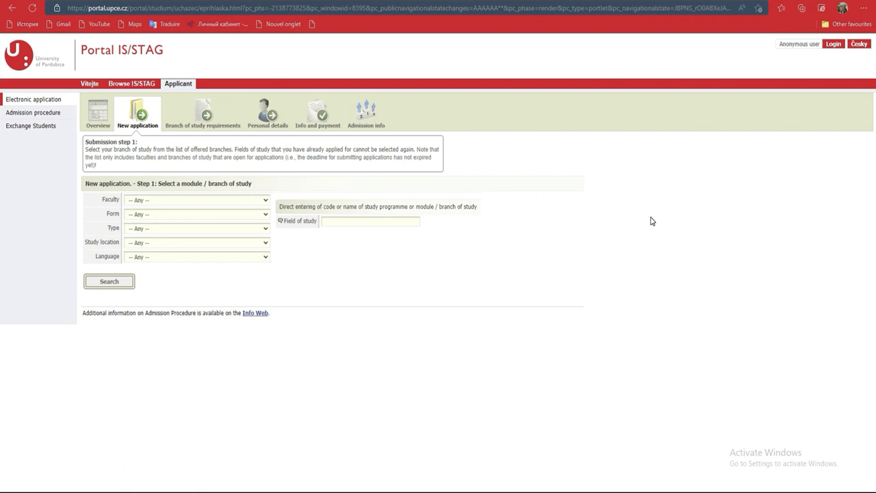
pyautogui.moveTo(624, 215)
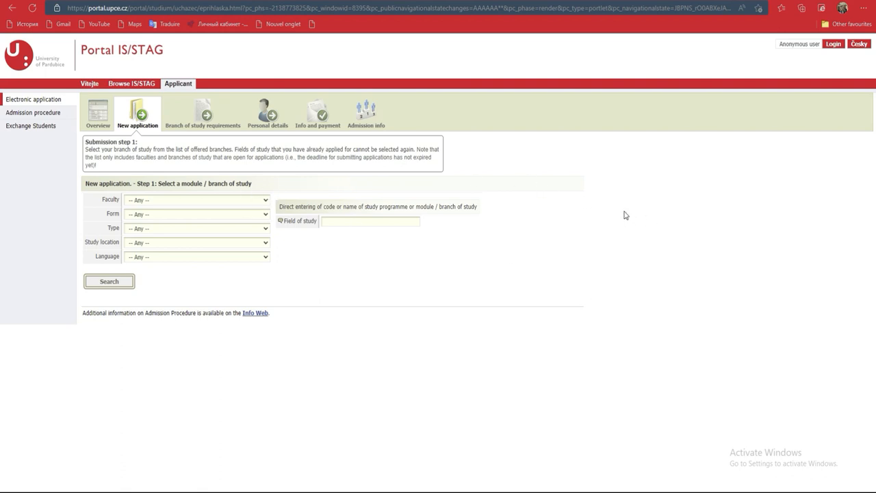
pyautogui.moveTo(687, 117)
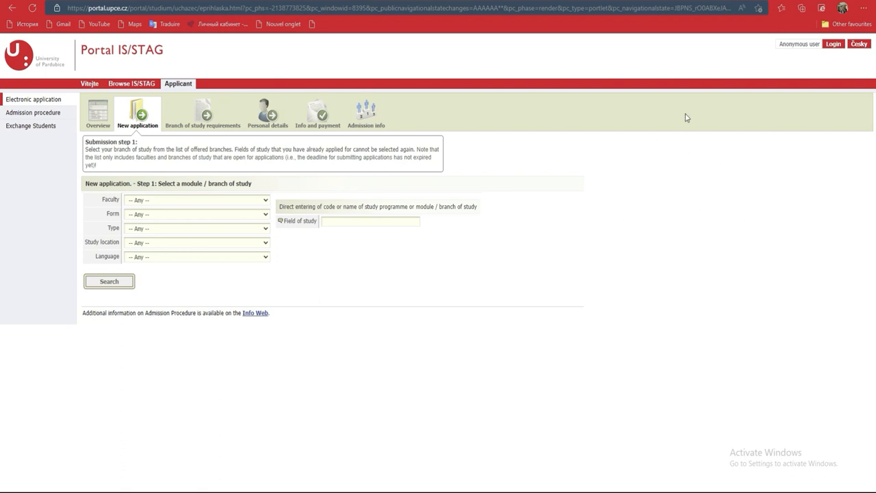
pyautogui.moveTo(615, 62)
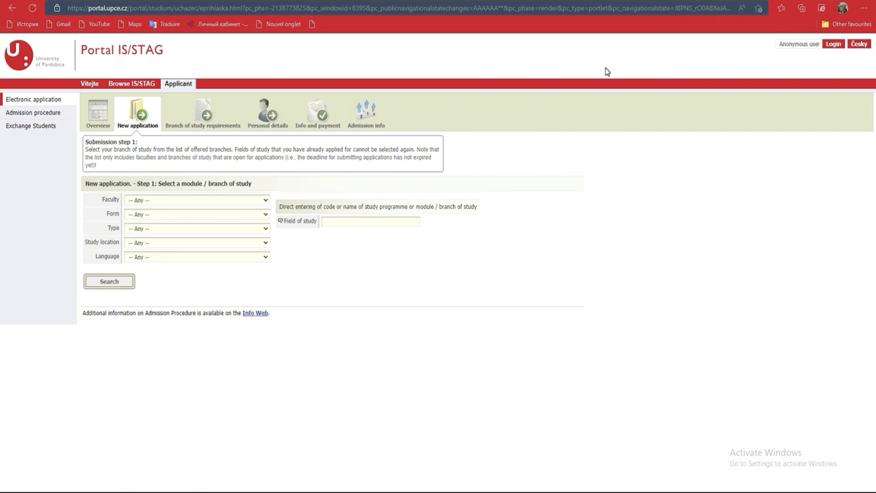
pyautogui.moveTo(615, 96)
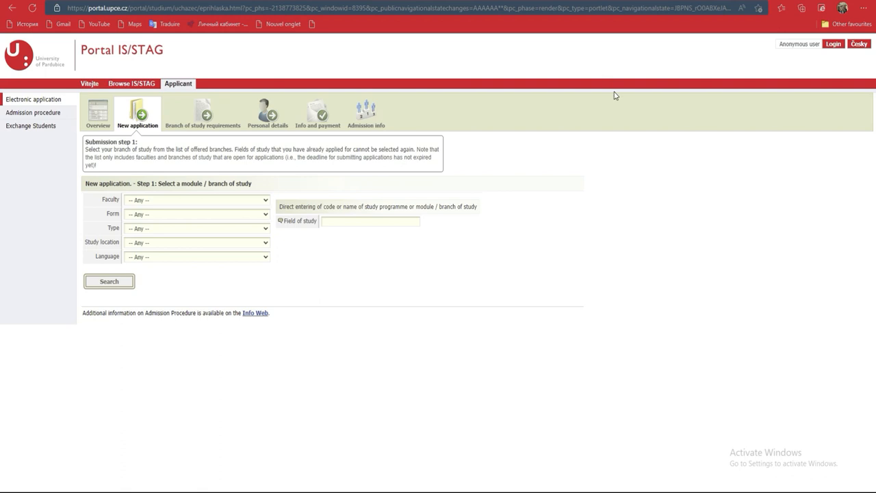